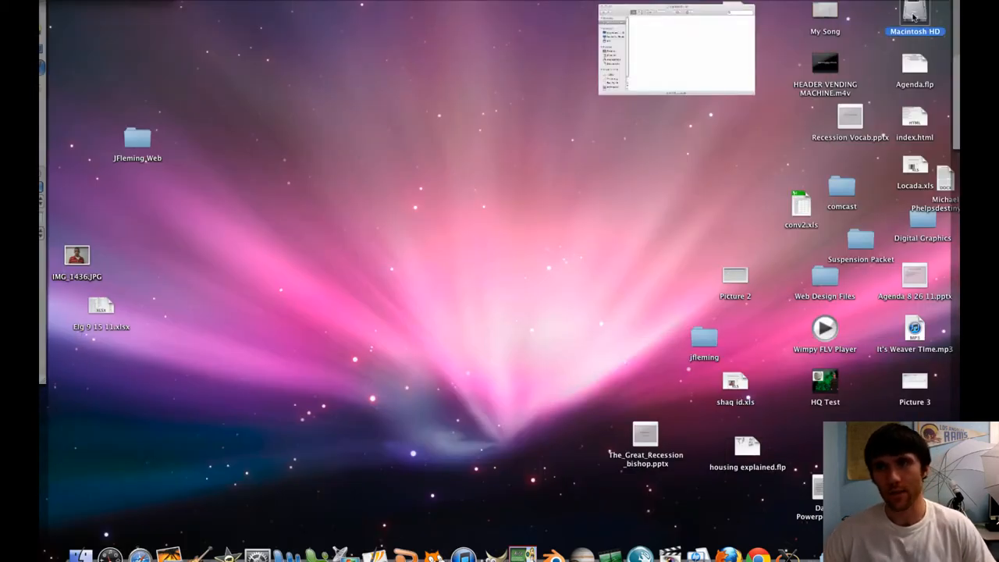
Browse from Macintosh HD into the Downloads folder.
double_click(913, 16)
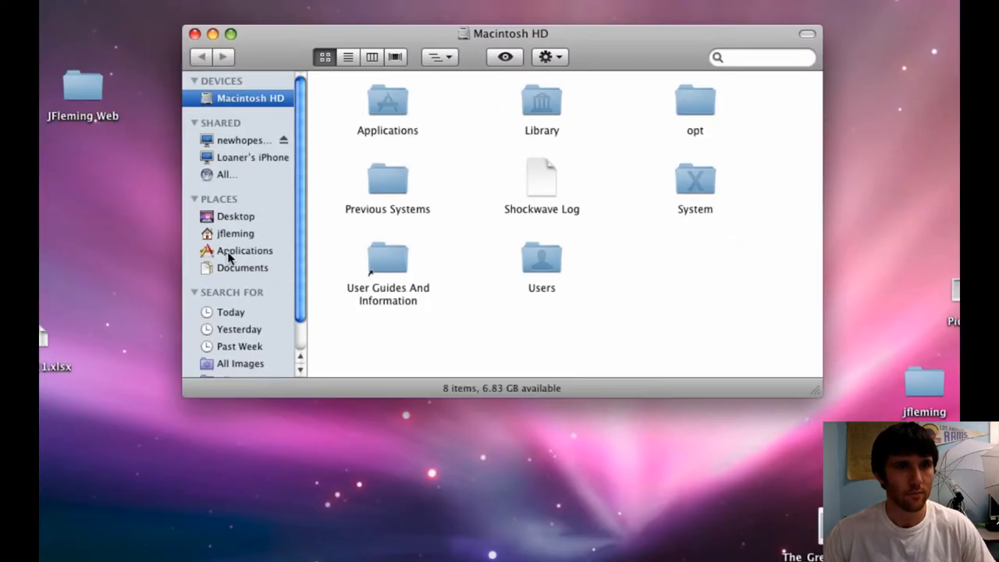
left_click(235, 234)
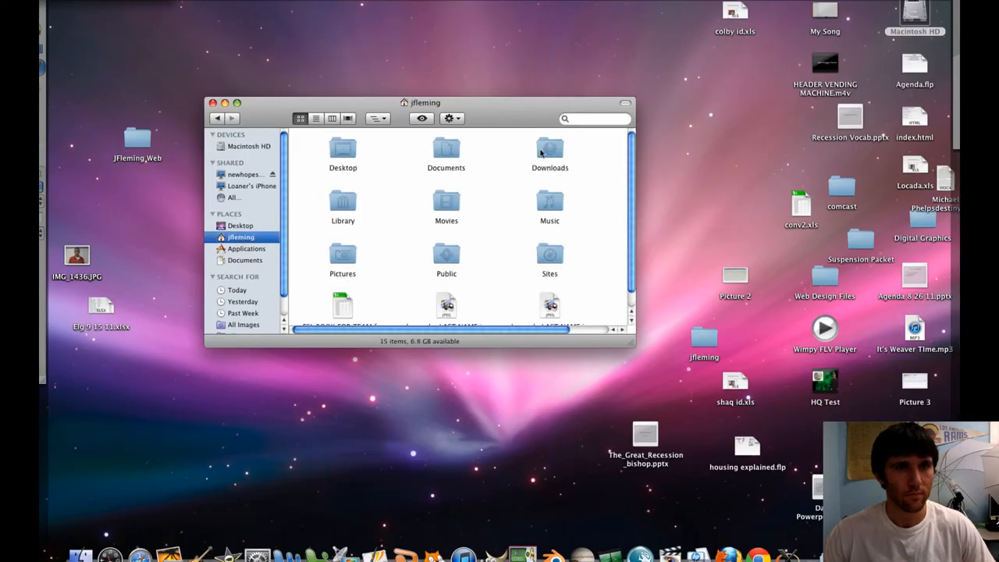
double_click(550, 152)
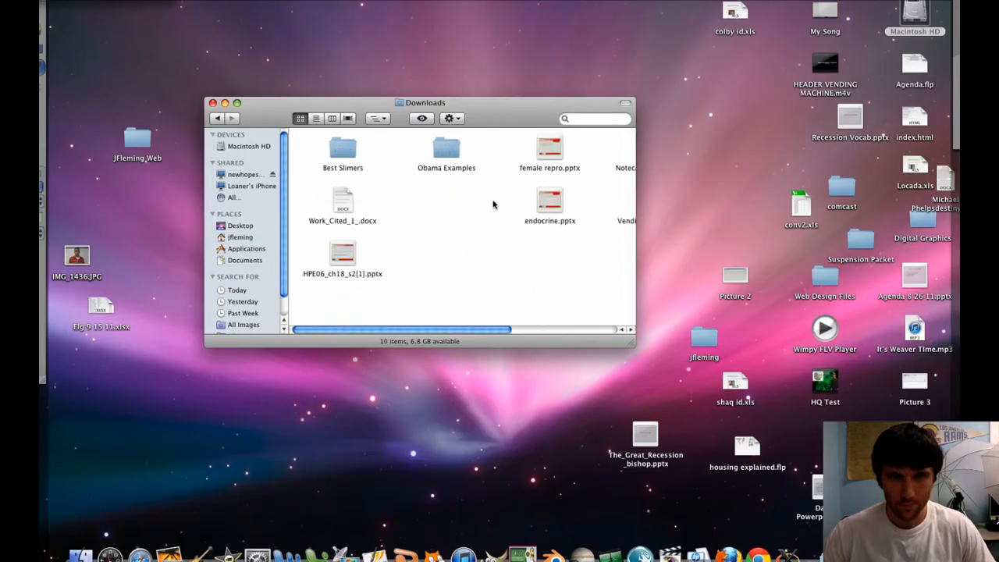
scroll("right", 3)
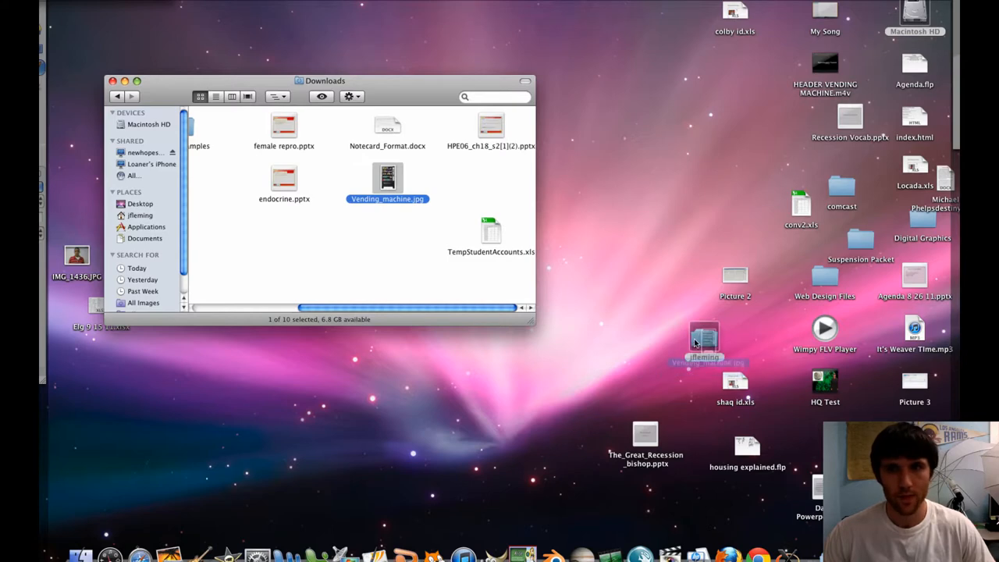
Move Vending_machine.jpg into the jfleming folder and bring up its open-with options there.
left_click_drag(387, 177, 704, 339)
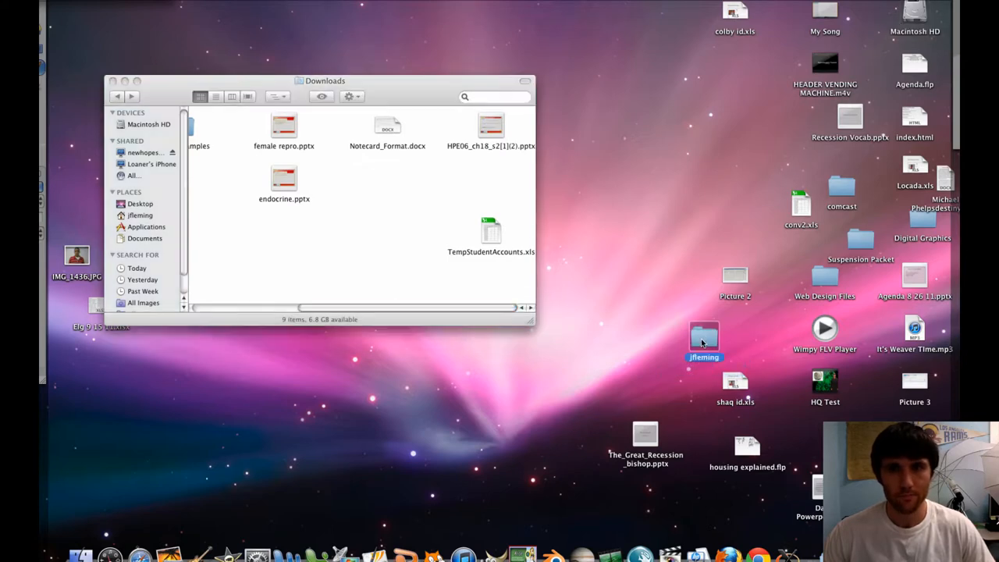
double_click(704, 337)
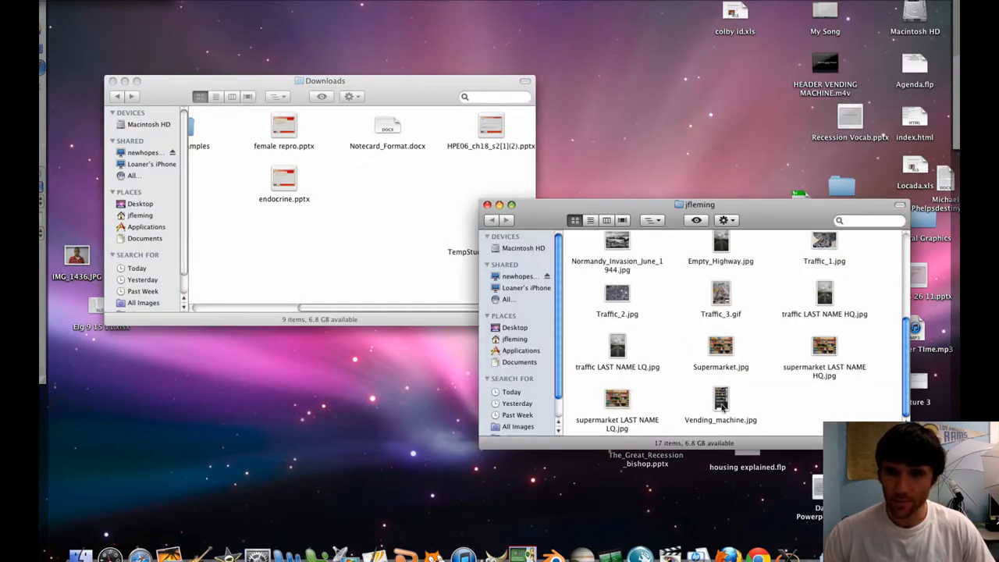
right_click(720, 403)
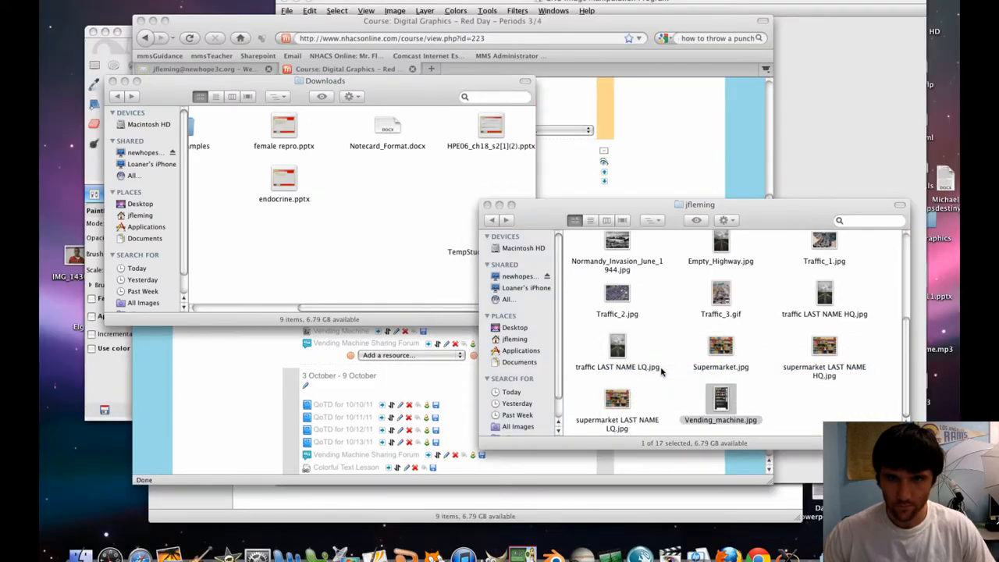
Open Vending_machine.jpg in GIMP and move the Finder window off the photo.
double_click(720, 400)
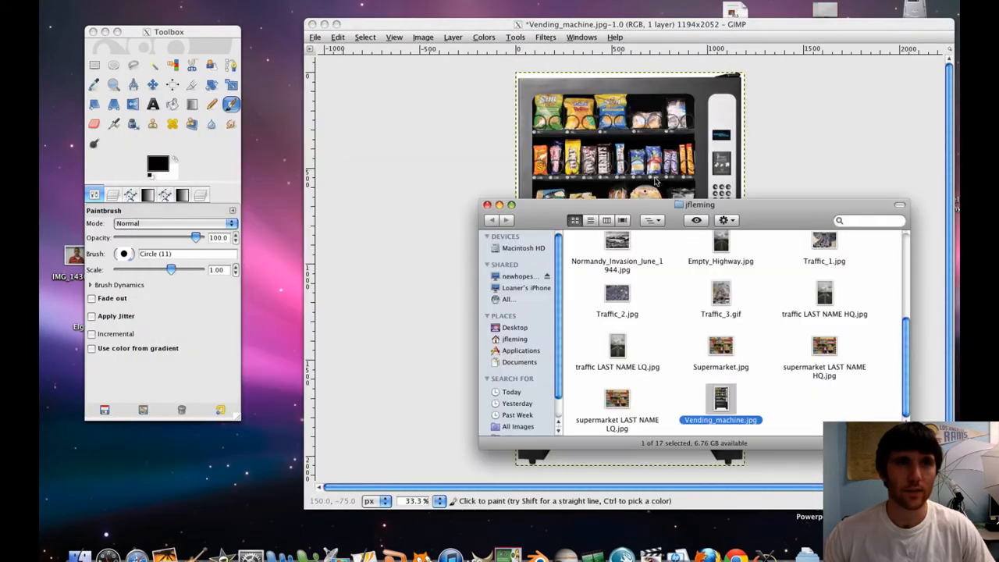
left_click_drag(698, 205, 459, 166)
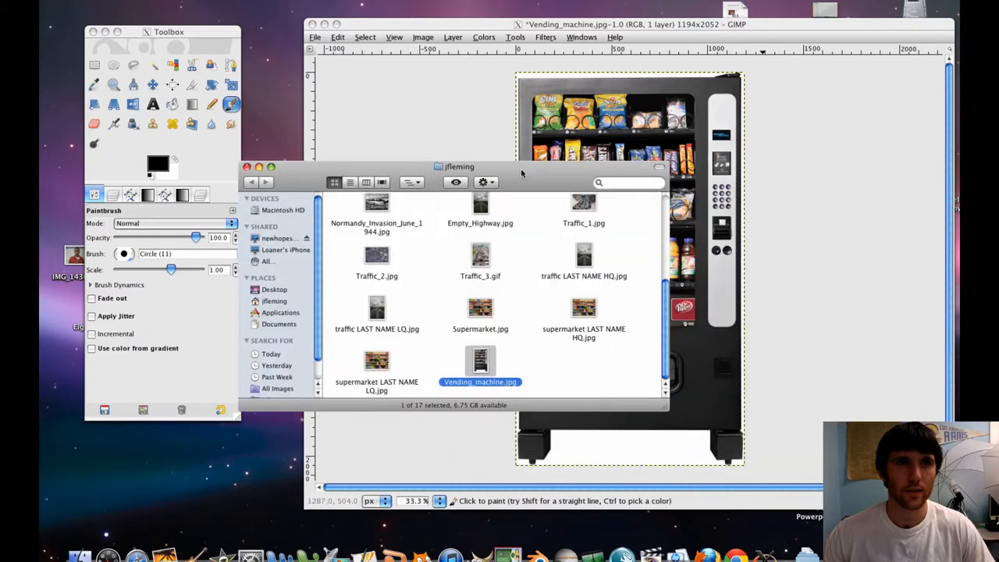
left_click(248, 167)
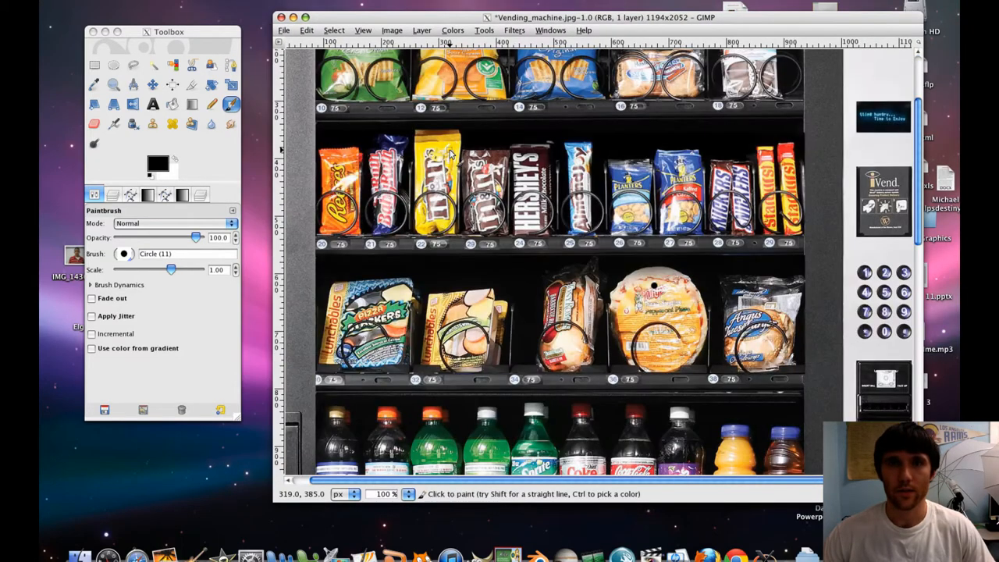
Zoom into the photo and scroll down to the candy bar row.
scroll("up", 3)
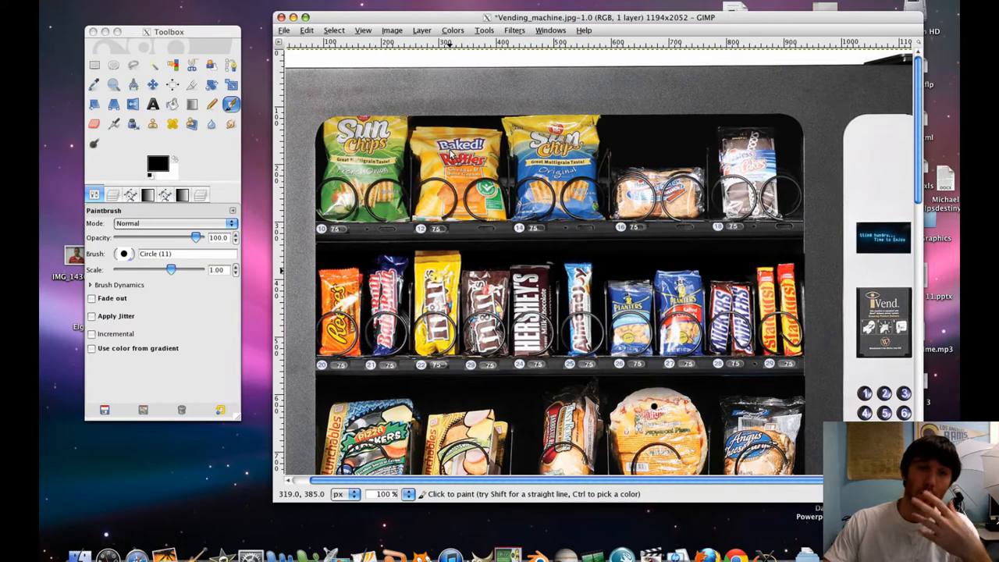
mouse_move(557, 251)
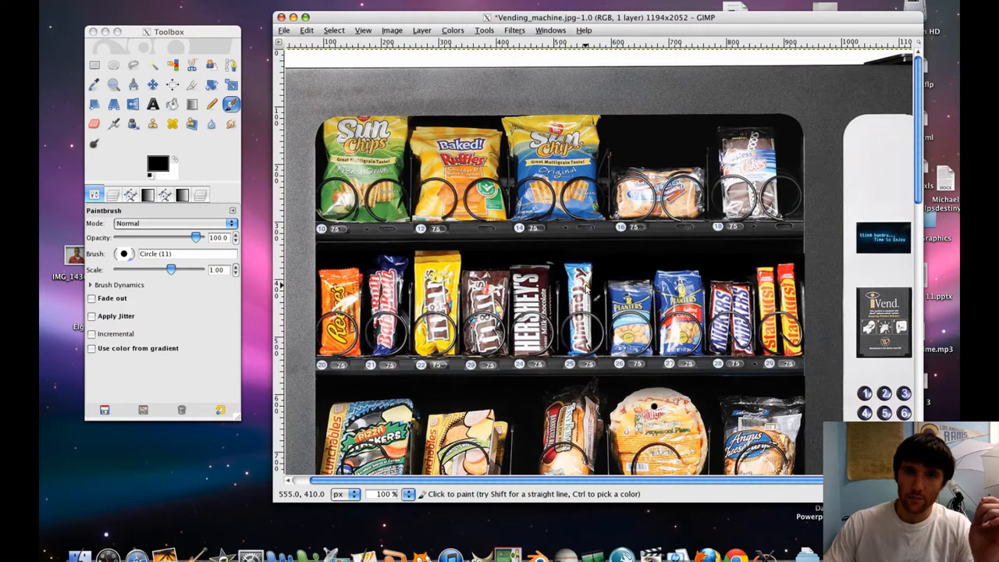
mouse_move(577, 280)
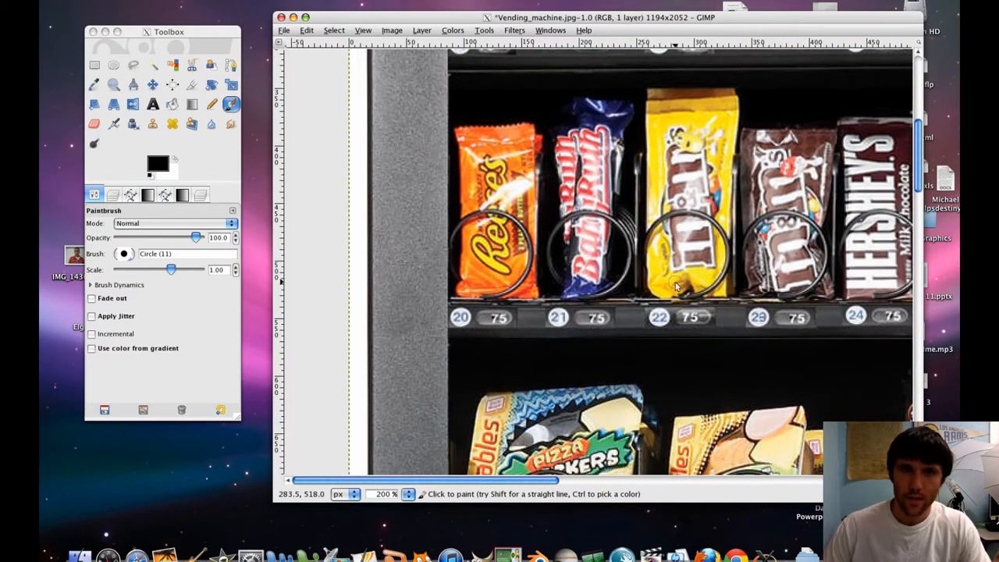
scroll("down", 3)
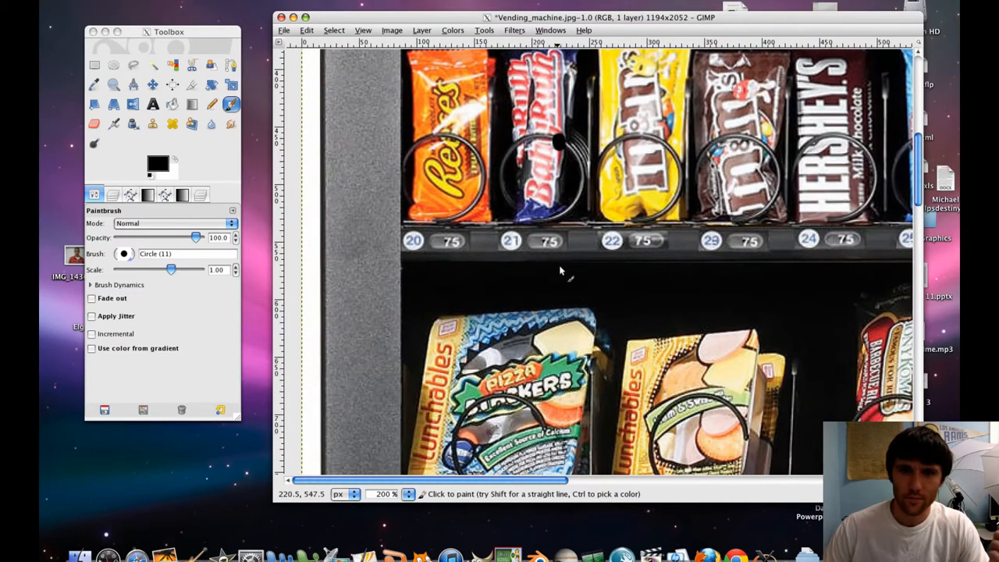
scroll("down", 3)
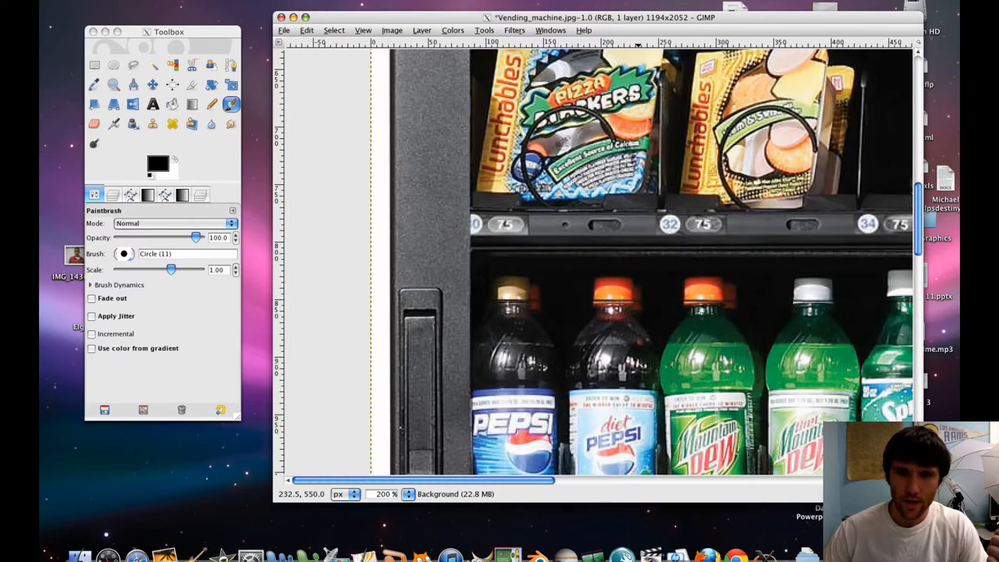
scroll("down", 3)
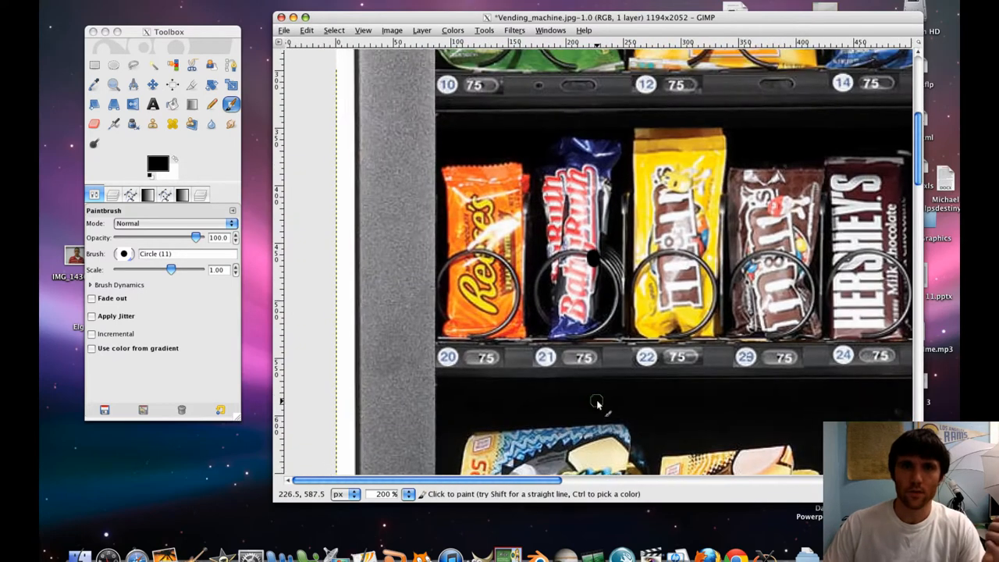
mouse_move(94, 84)
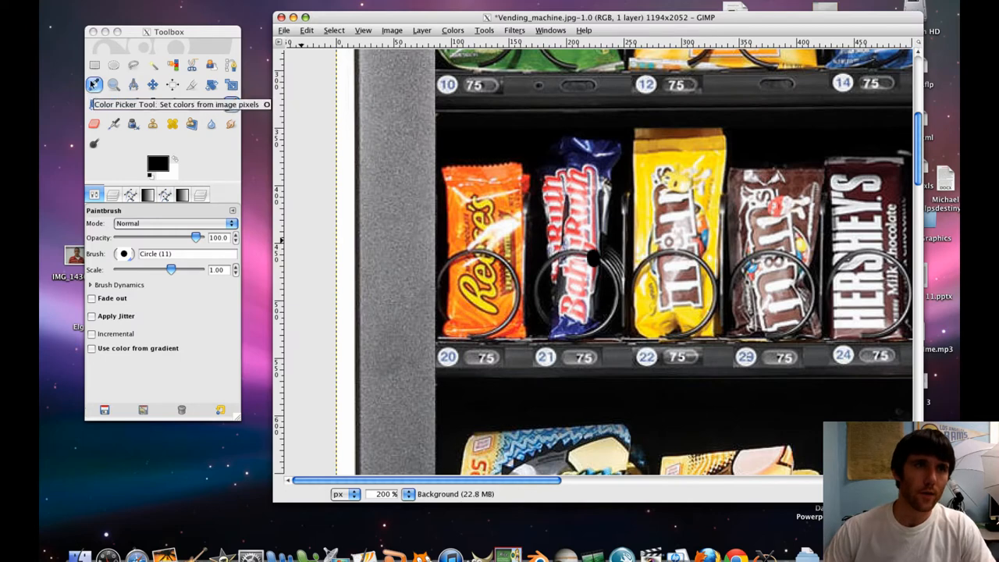
Draw a rectangular selection around the Reese's bar slot.
left_click(94, 65)
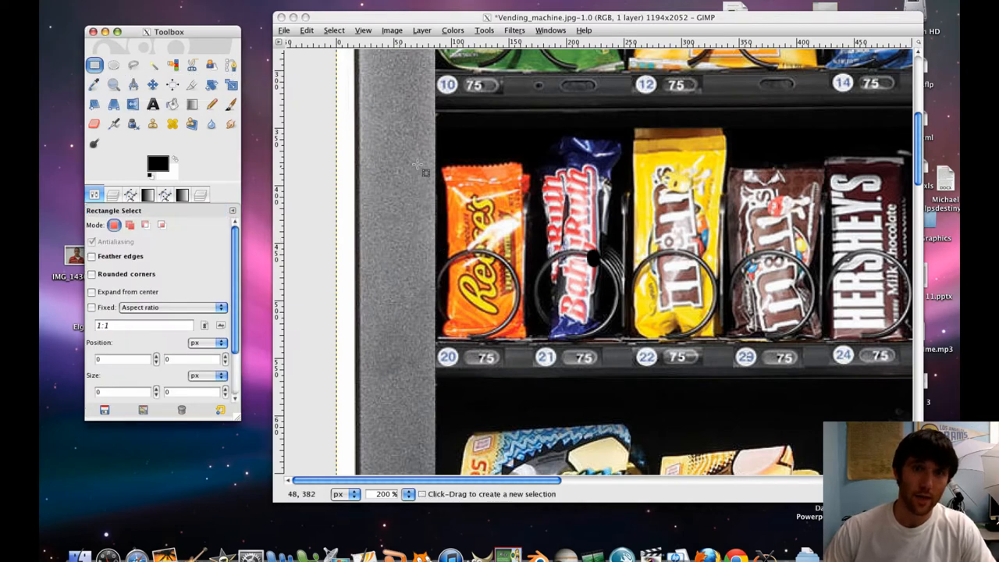
left_click_drag(441, 160, 482, 302)
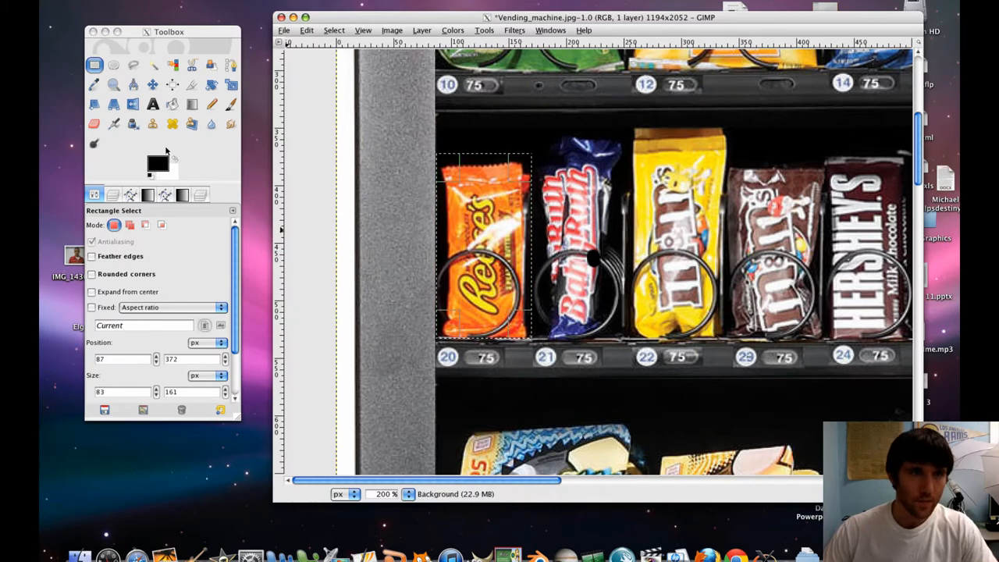
mouse_move(172, 104)
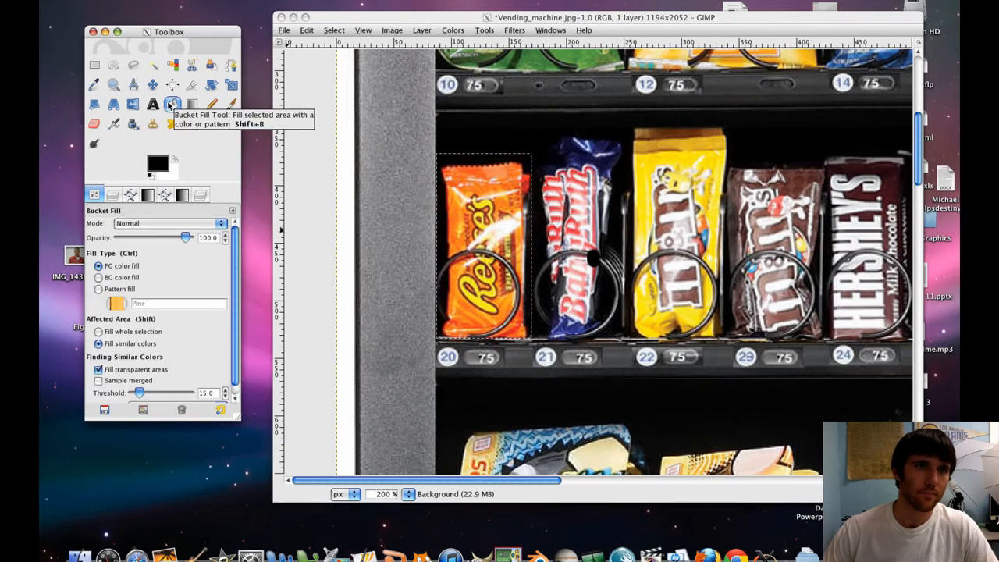
mouse_move(146, 217)
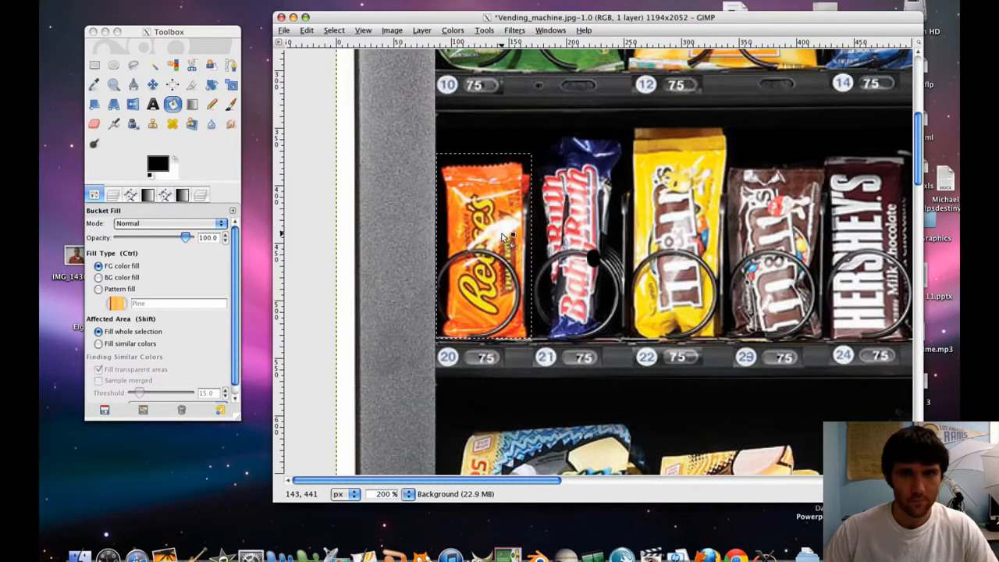
left_click(499, 234)
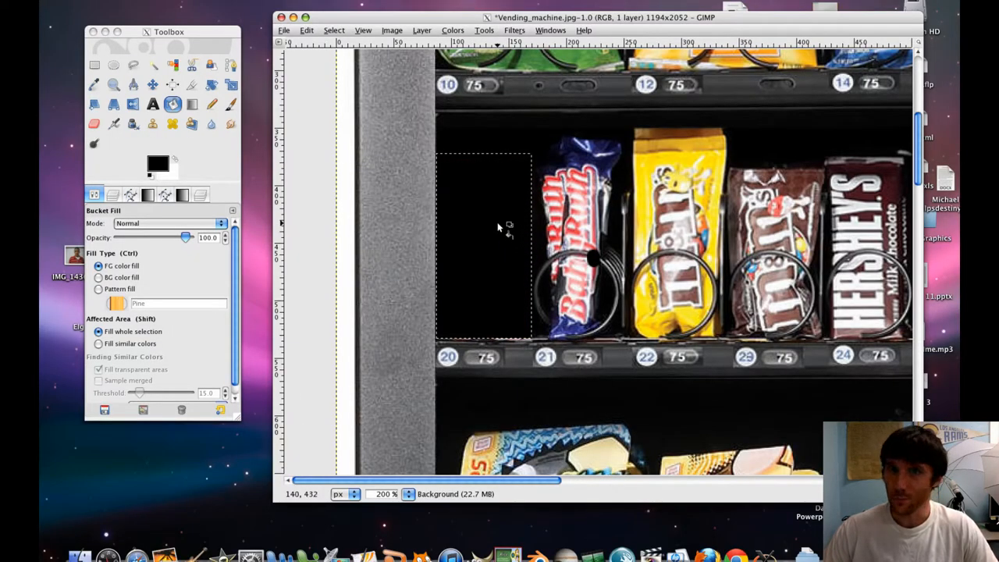
mouse_move(297, 89)
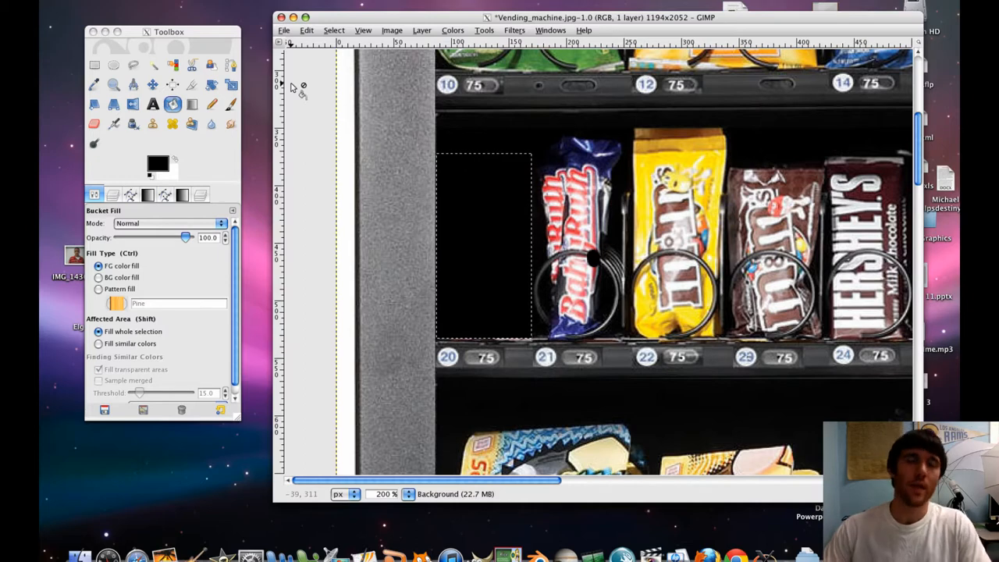
left_click(334, 30)
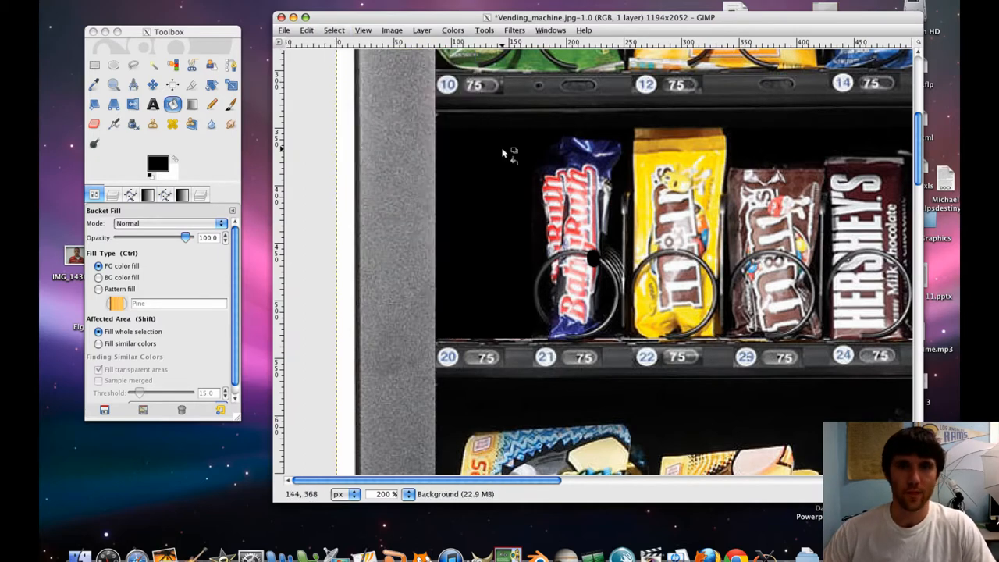
mouse_move(460, 173)
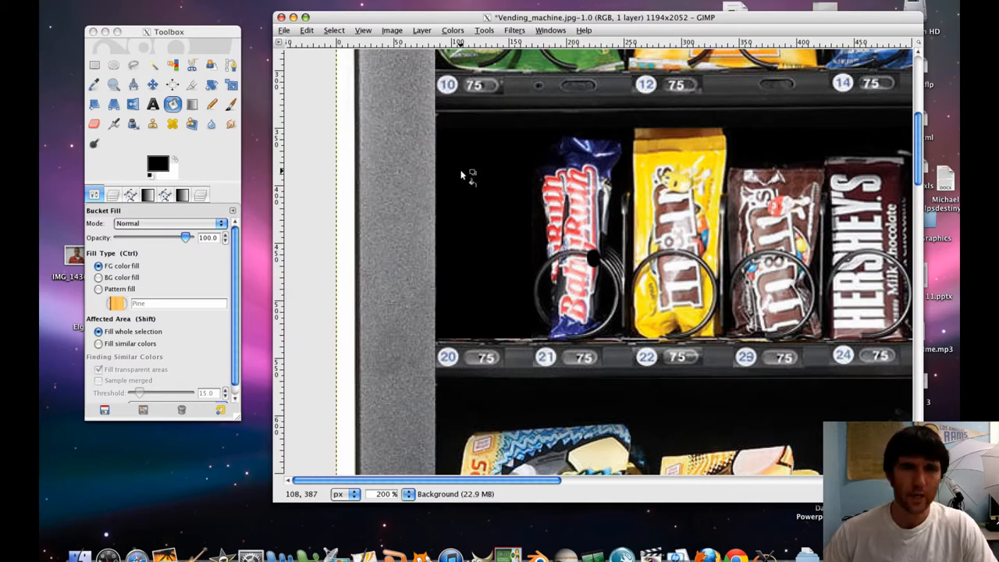
mouse_move(522, 248)
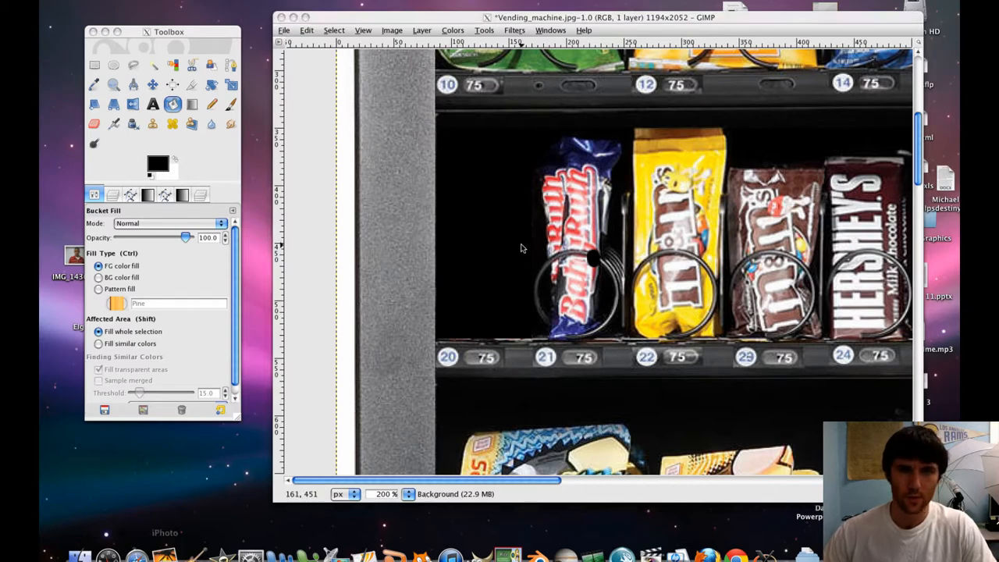
mouse_move(441, 394)
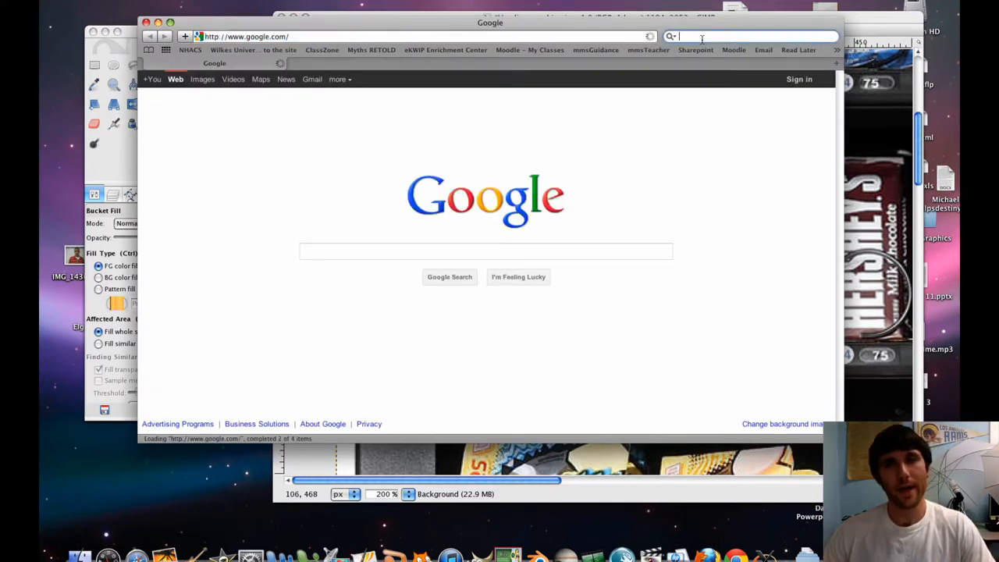
Search Google for 'yellow submarine' and show image results.
left_click(485, 251)
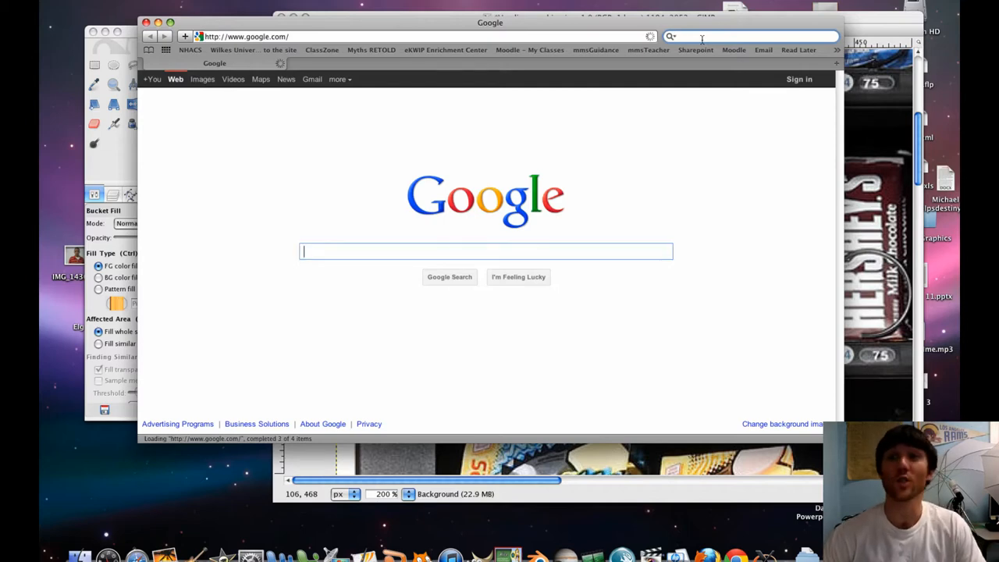
type("yellow submarine")
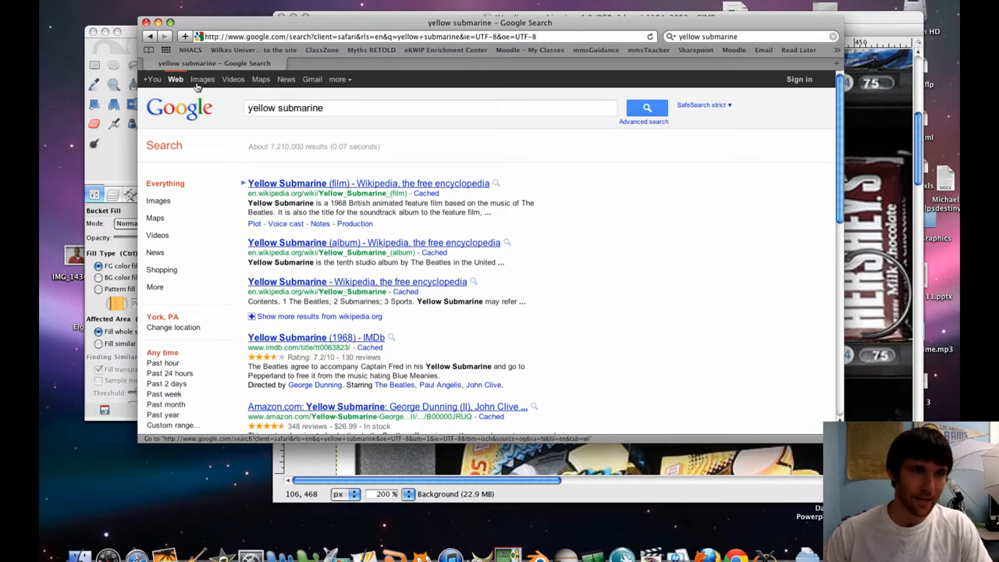
left_click(202, 79)
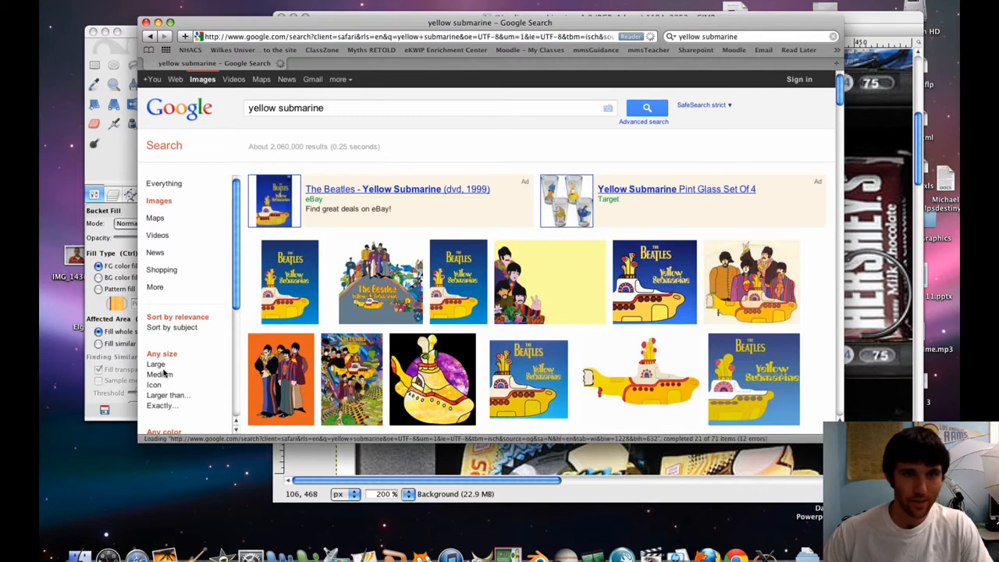
Refine the query to 'yellow submarine dvd' and begin the search again in a new tab.
left_click(348, 107)
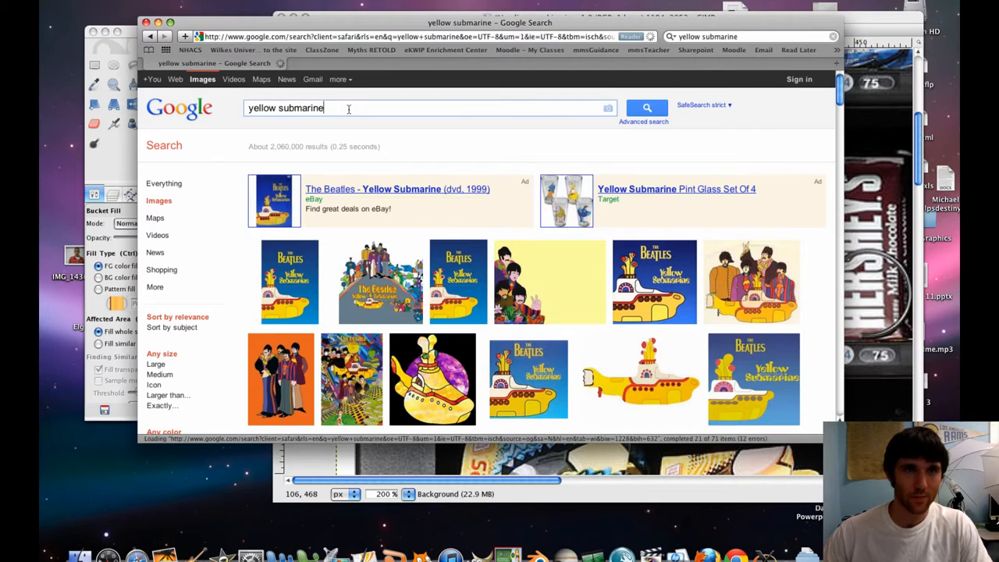
type("dvd")
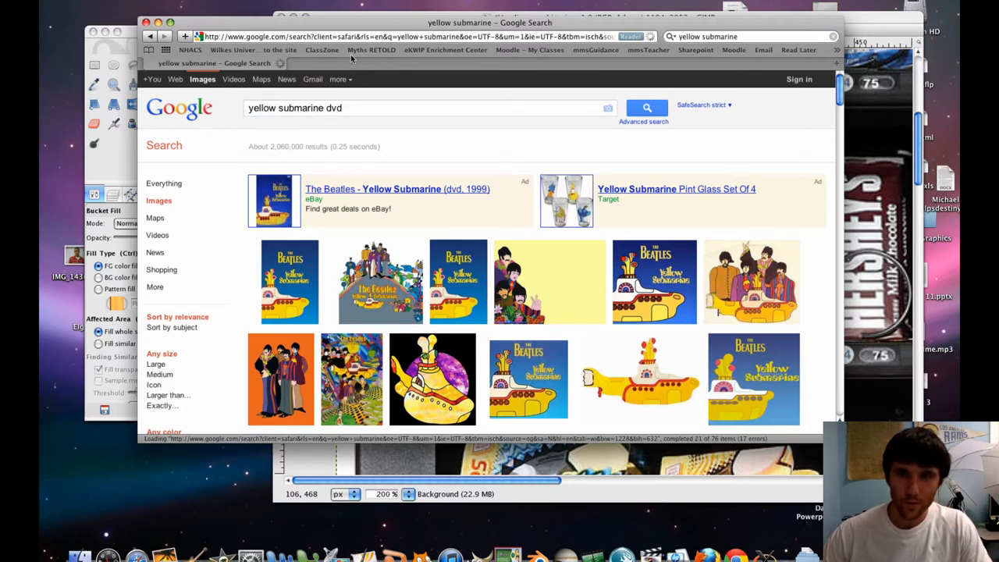
mouse_move(320, 140)
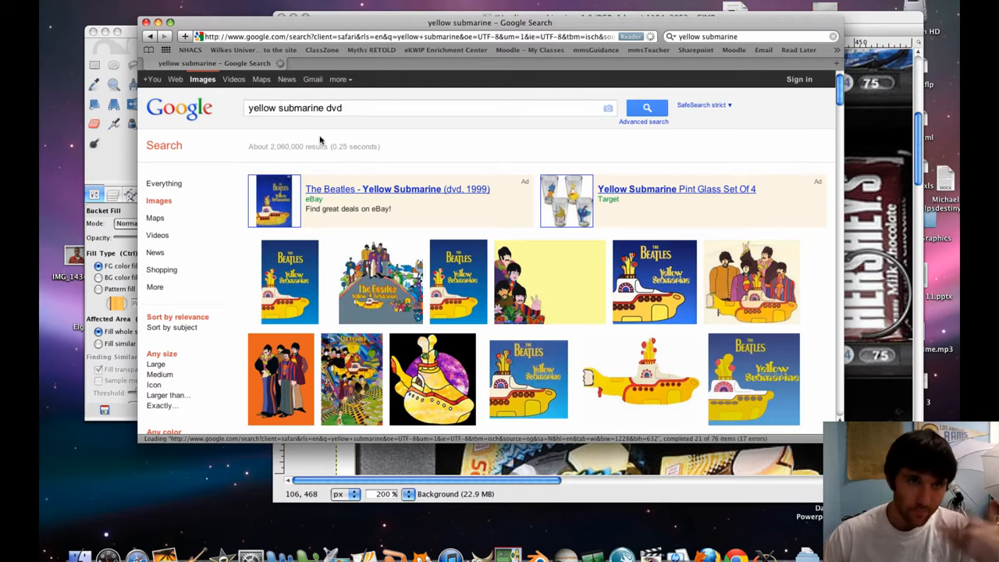
mouse_move(320, 136)
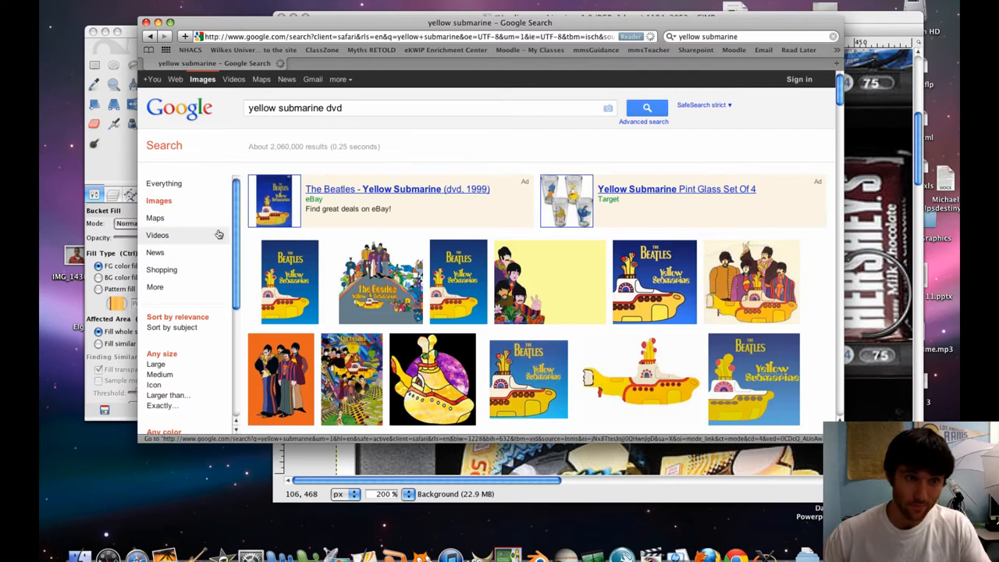
left_click(647, 108)
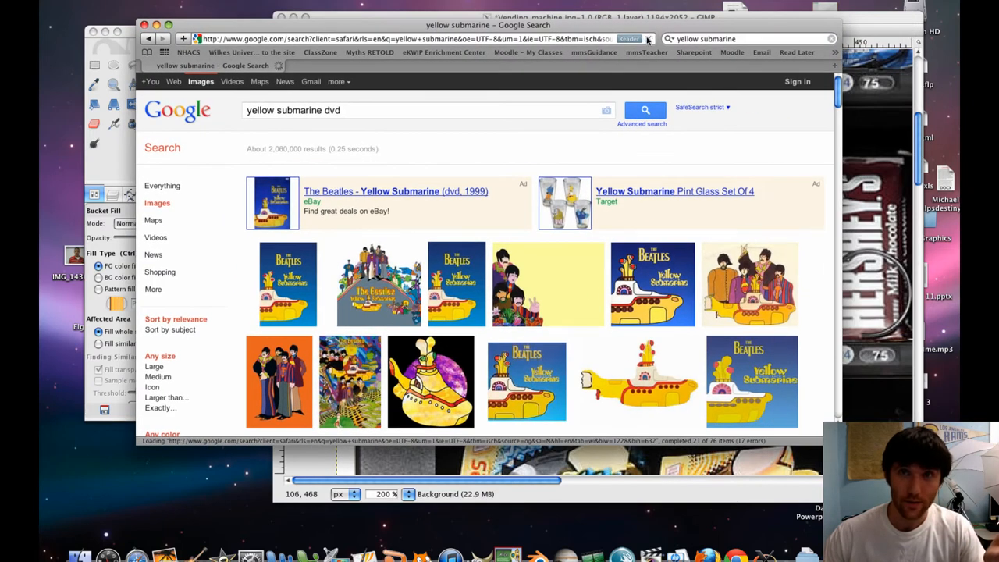
left_click(645, 110)
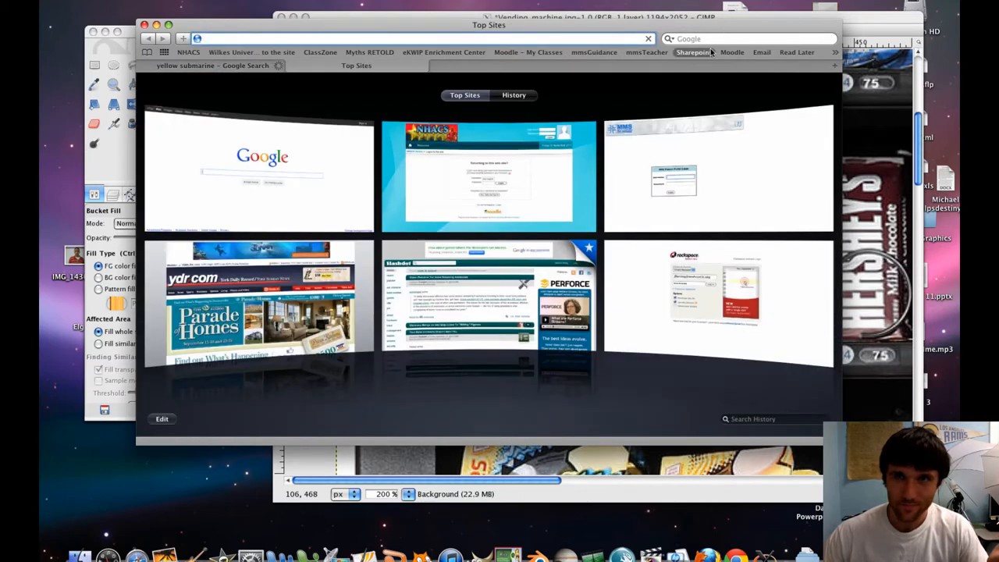
type("yellow submarine dvd")
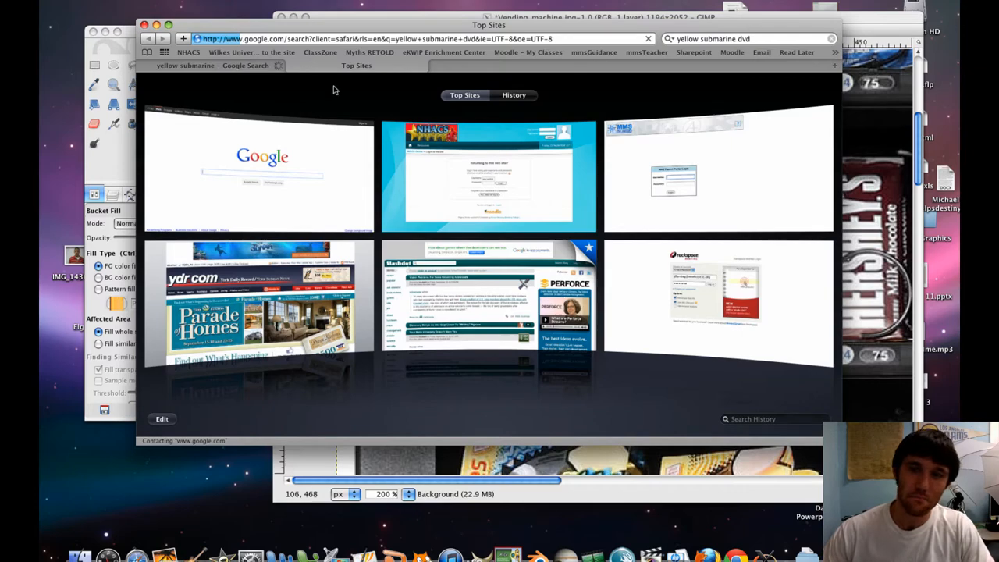
mouse_move(673, 234)
type("yello")
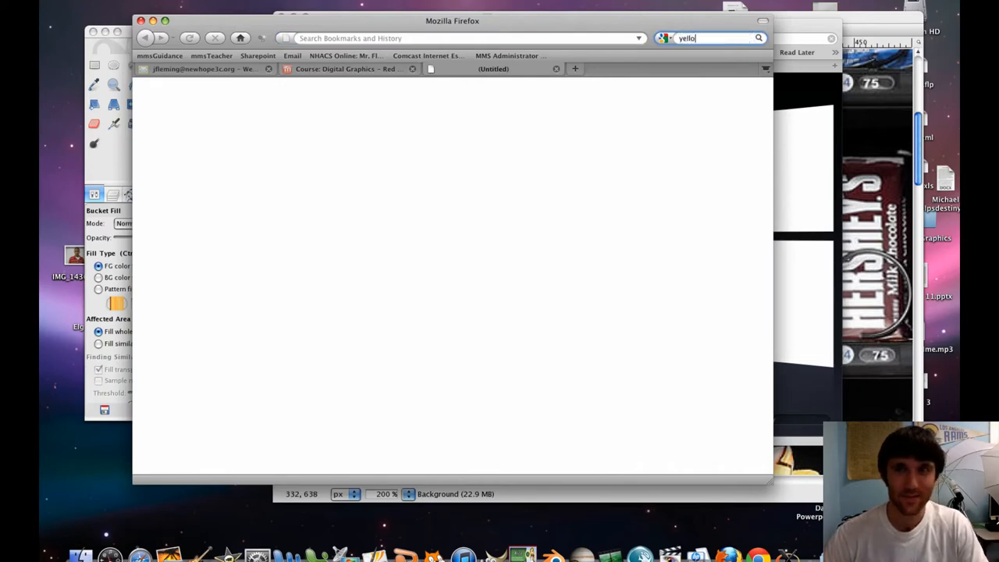
Run the 'yellow submarine dvd' image search and open a cover at full size (553×800).
type("w submarine dvd")
key("Return")
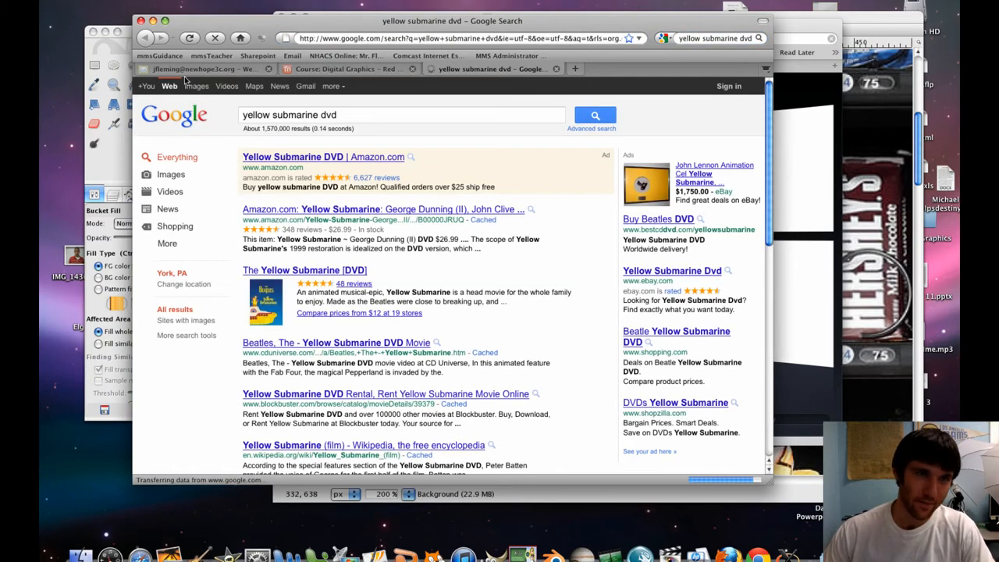
left_click(196, 86)
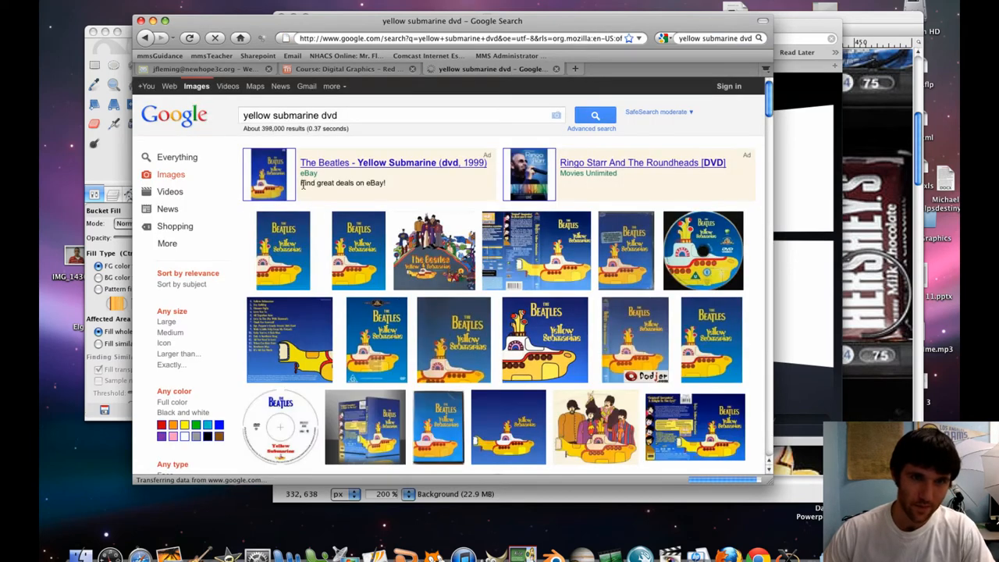
mouse_move(544, 337)
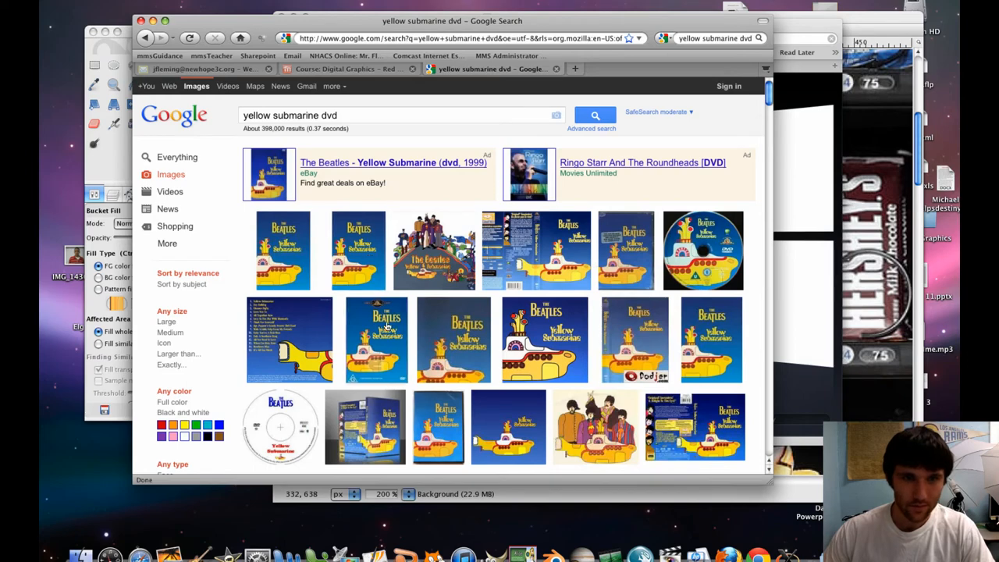
mouse_move(376, 339)
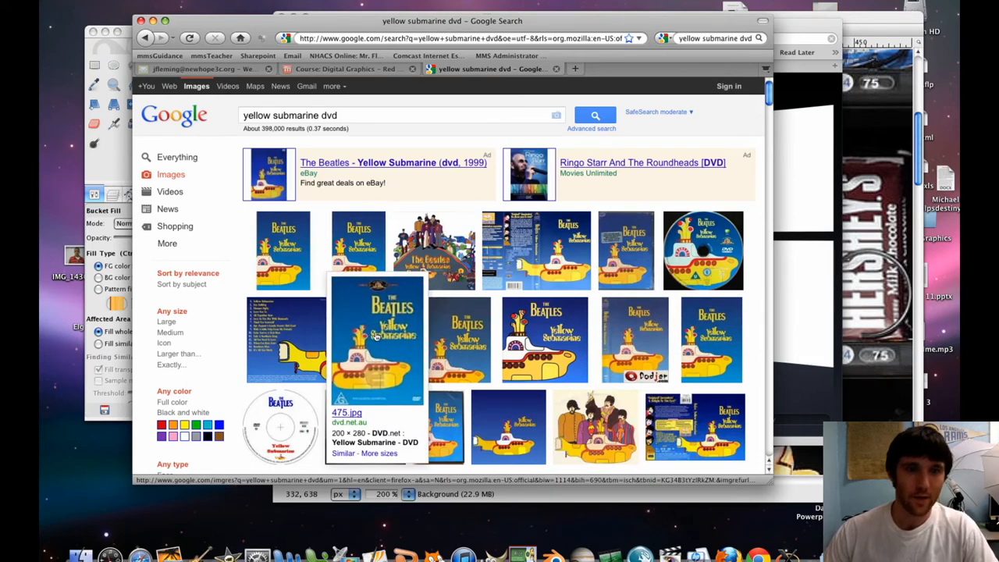
left_click(377, 343)
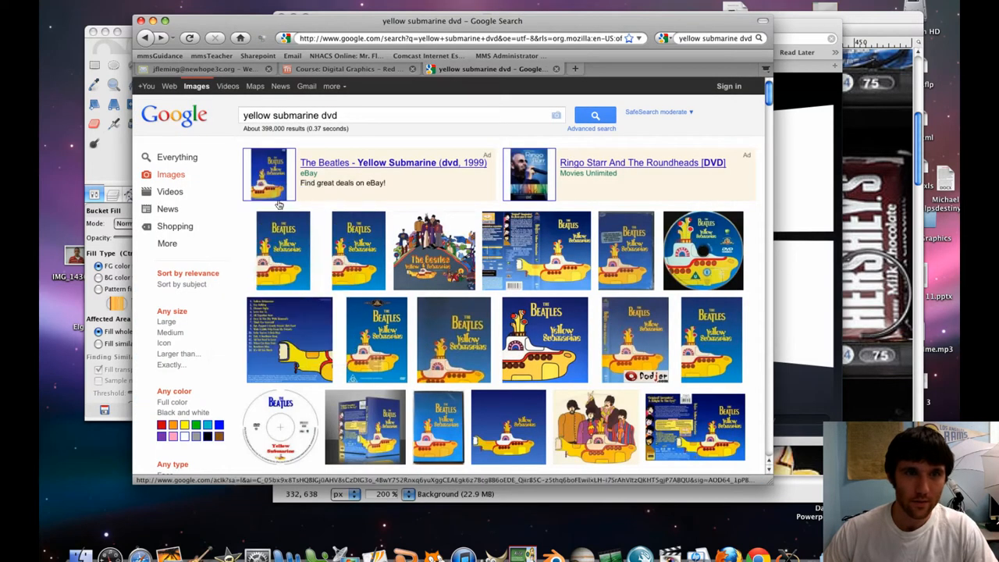
scroll("down", 3)
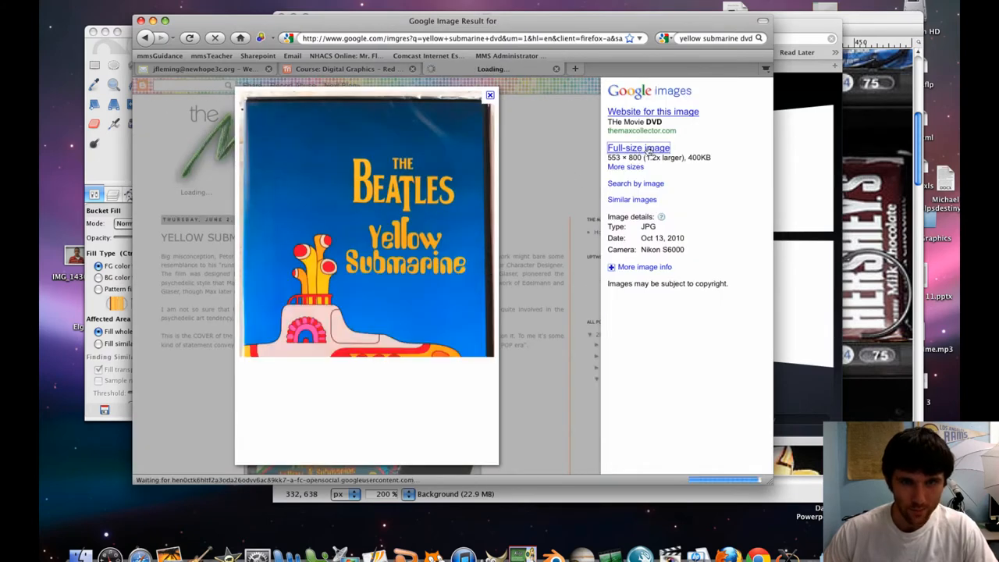
left_click(638, 147)
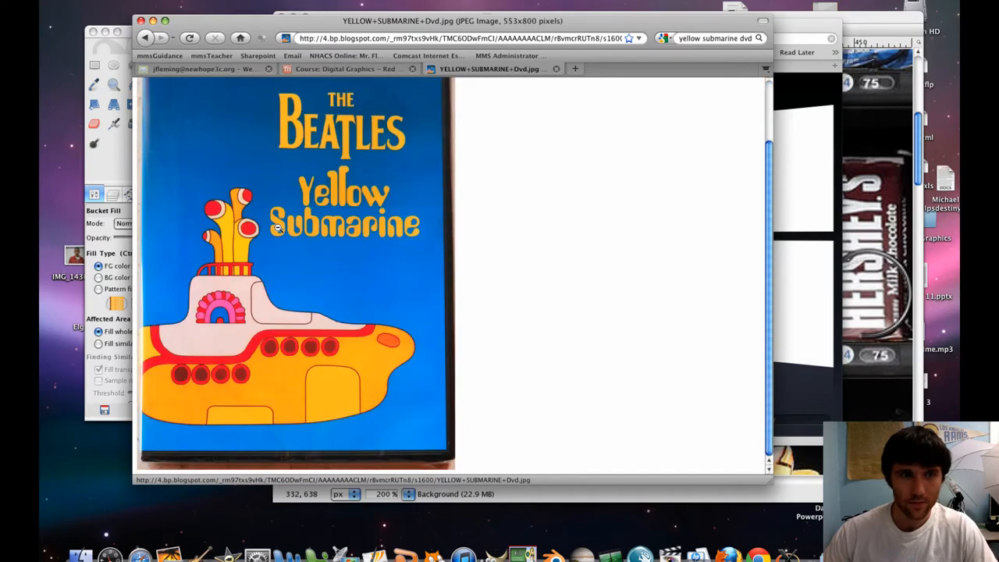
Right-click the DVD cover and open a shrink-wrapped Yellow Submarine DVD result page.
right_click(295, 220)
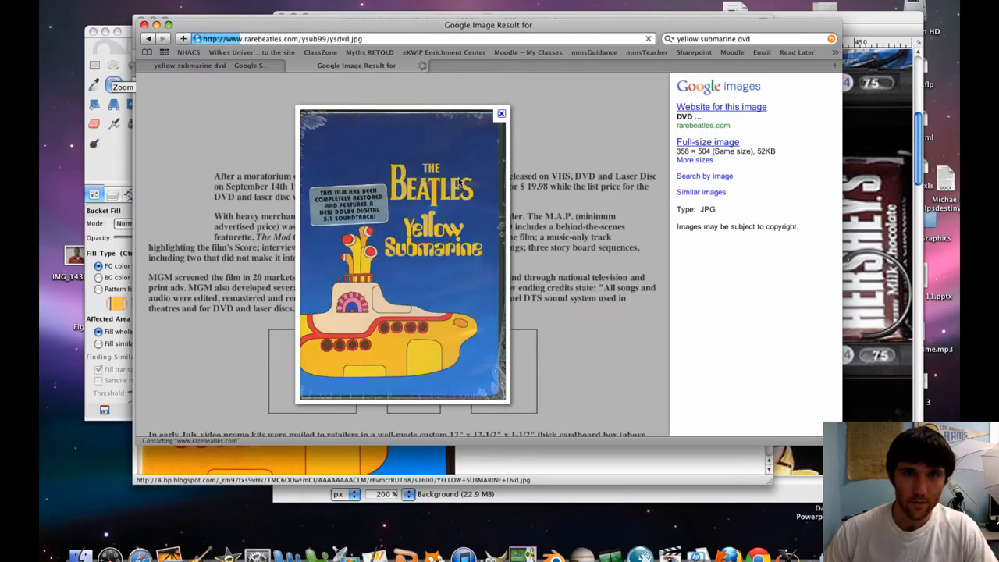
left_click(706, 141)
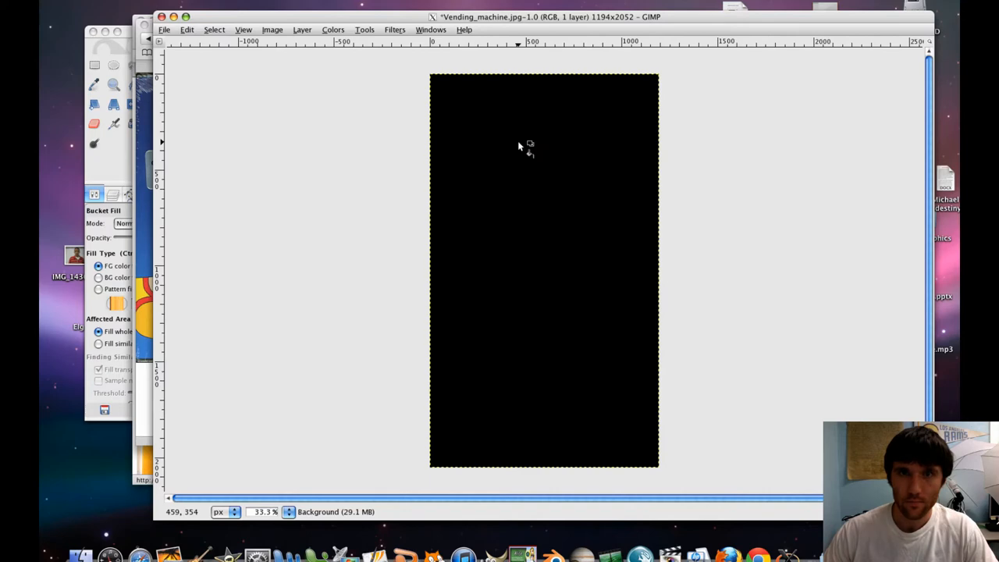
Load the DVD image from the home folder via File > Open as Layers.
left_click(187, 30)
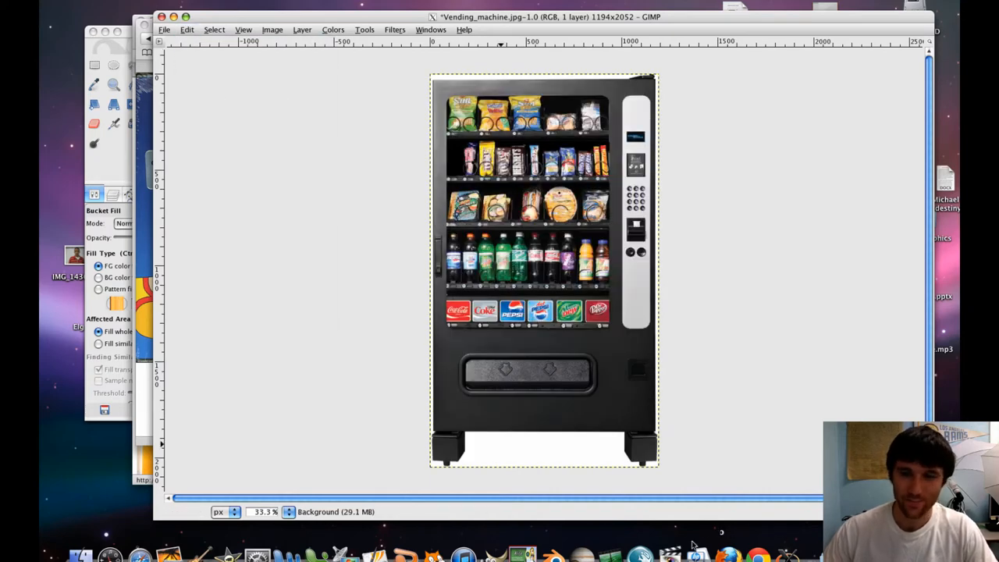
right_click(761, 554)
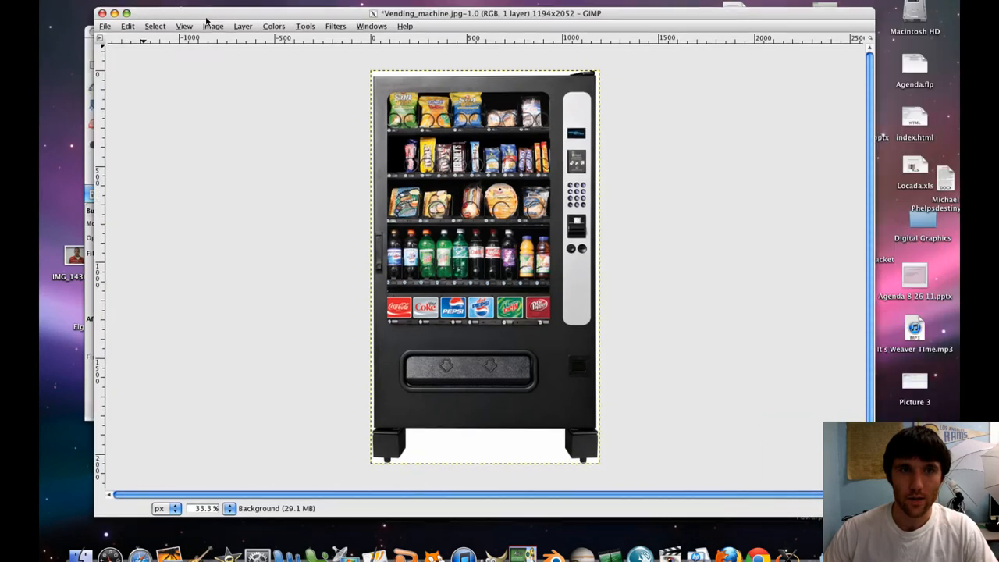
left_click(102, 25)
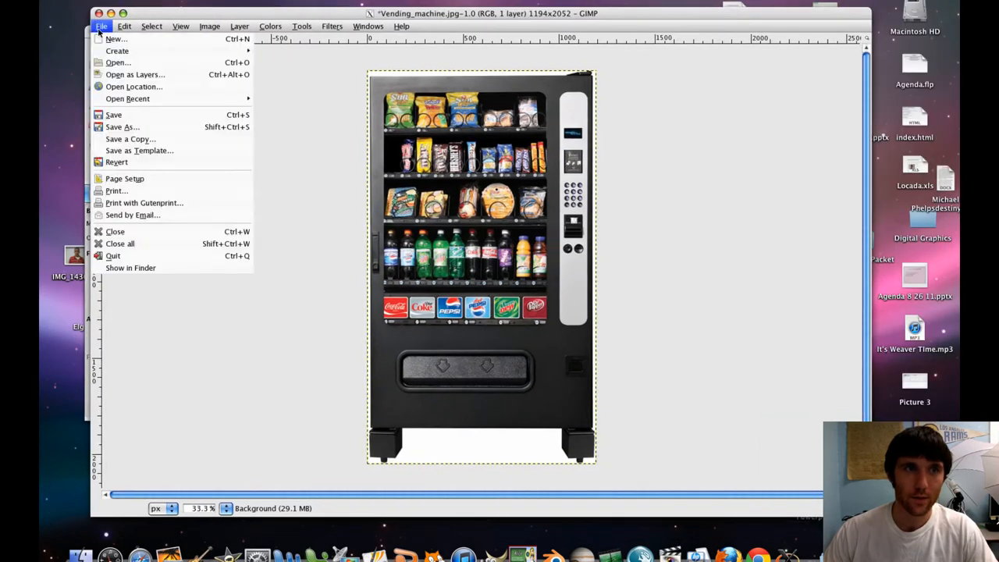
mouse_move(134, 74)
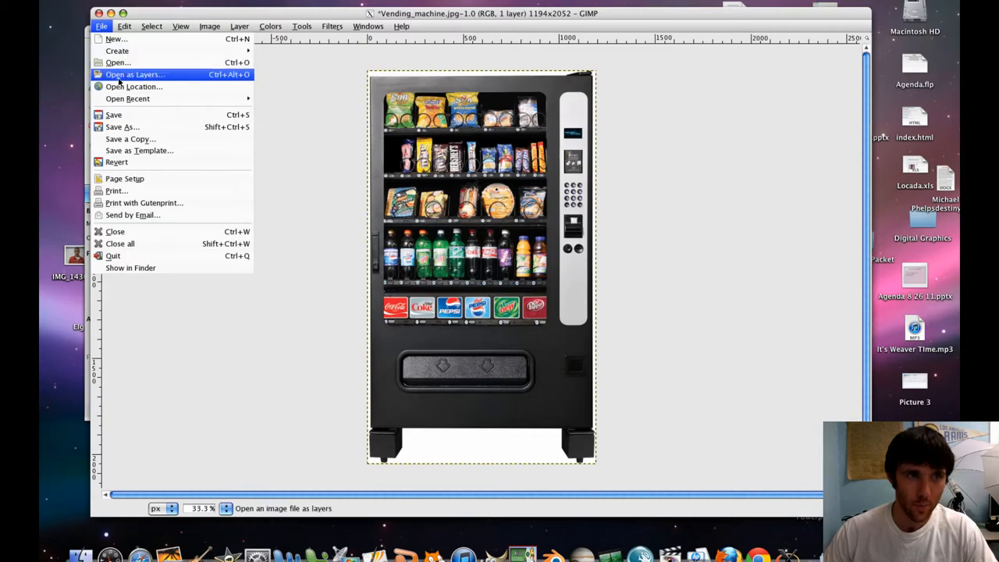
left_click(134, 74)
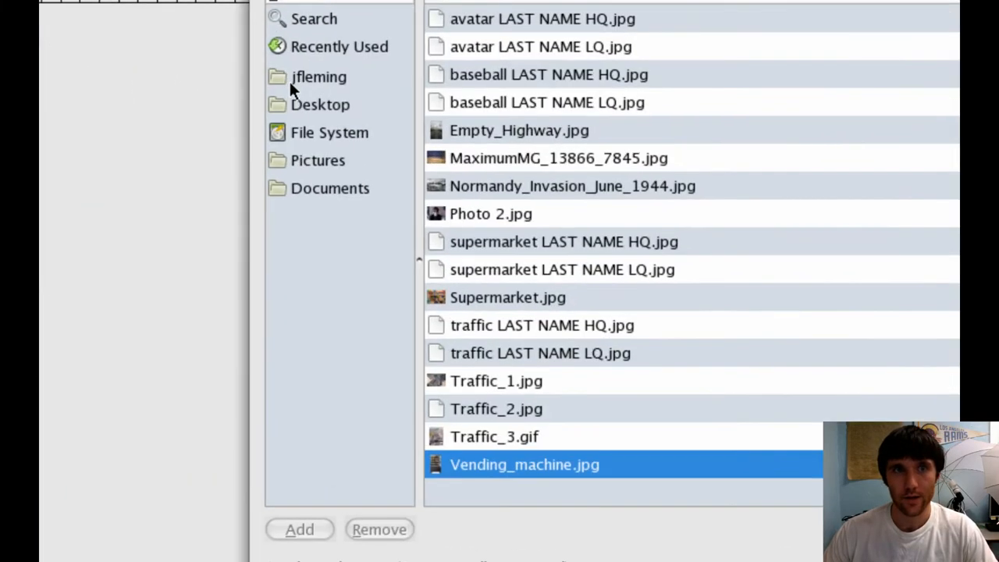
left_click(319, 76)
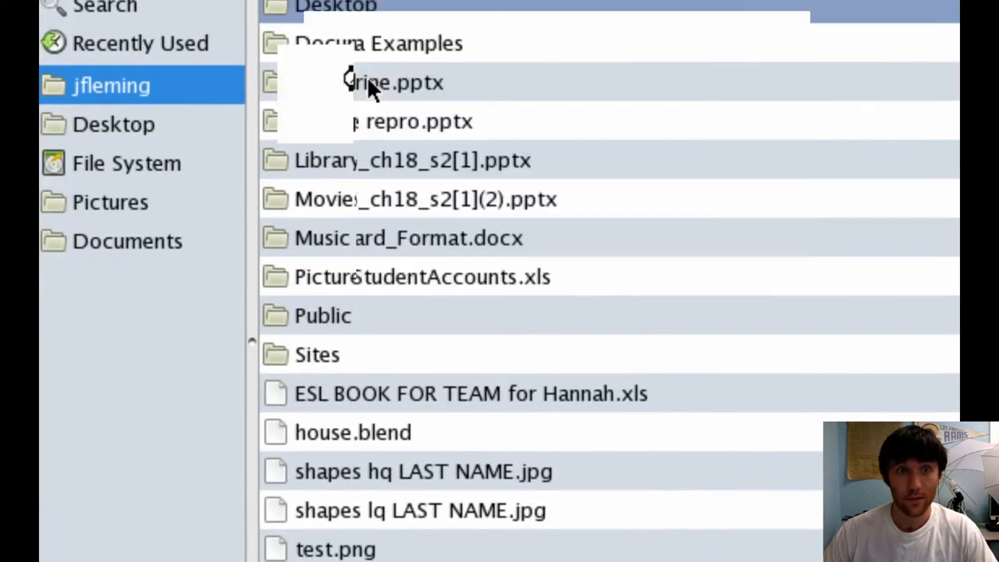
scroll("down", 3)
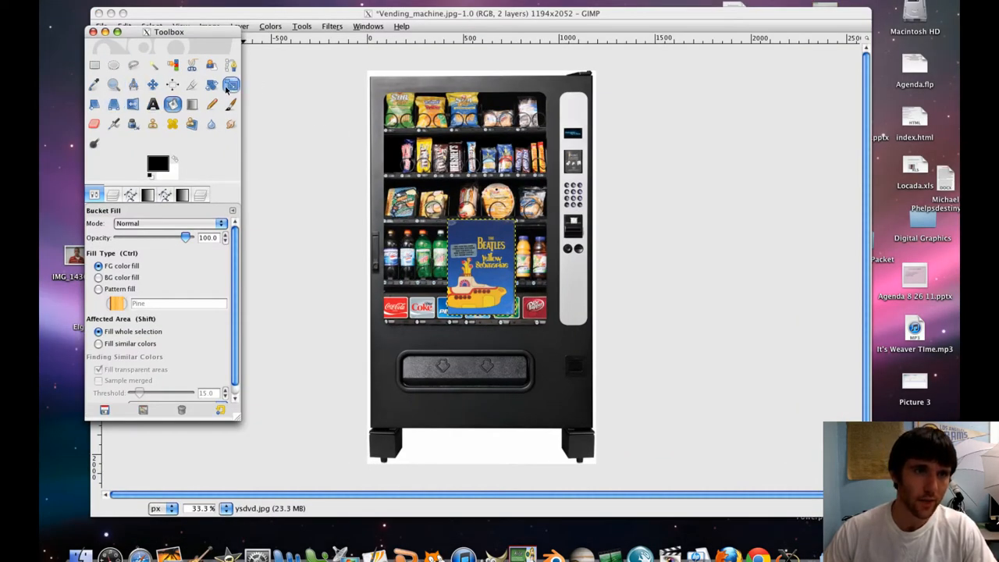
Scale the Yellow Submarine DVD layer down to 76 × 144 pixels.
left_click(94, 195)
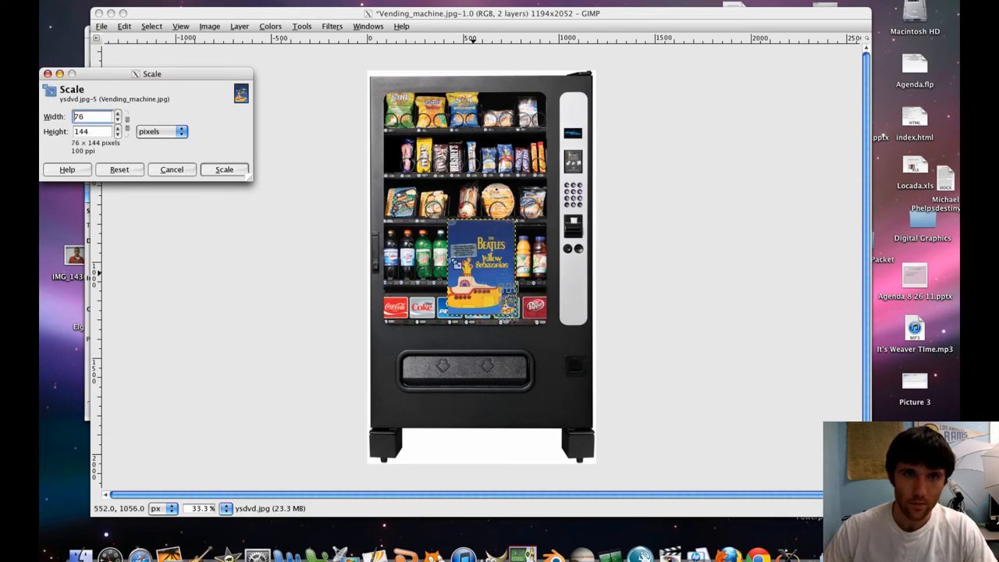
left_click(224, 169)
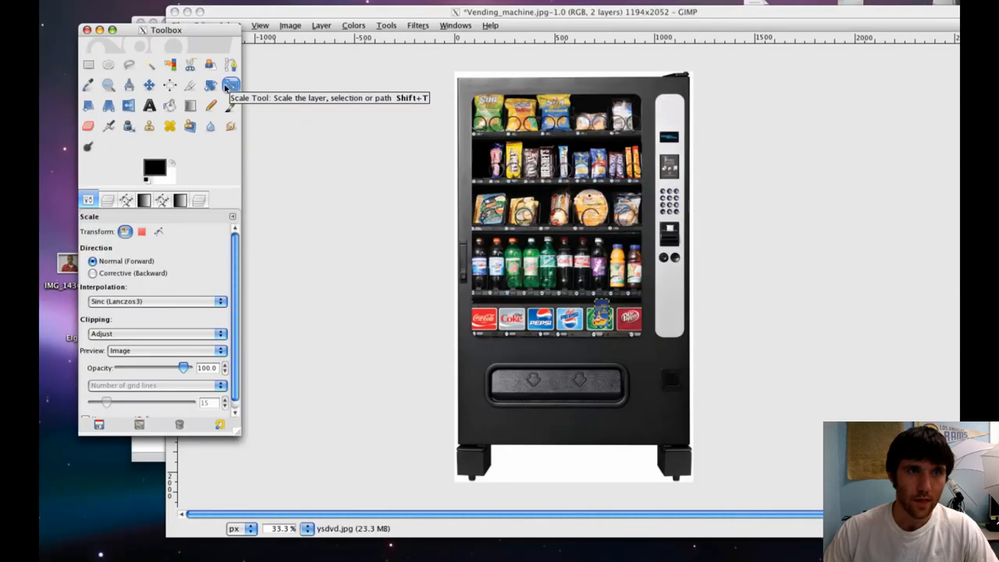
left_click(152, 84)
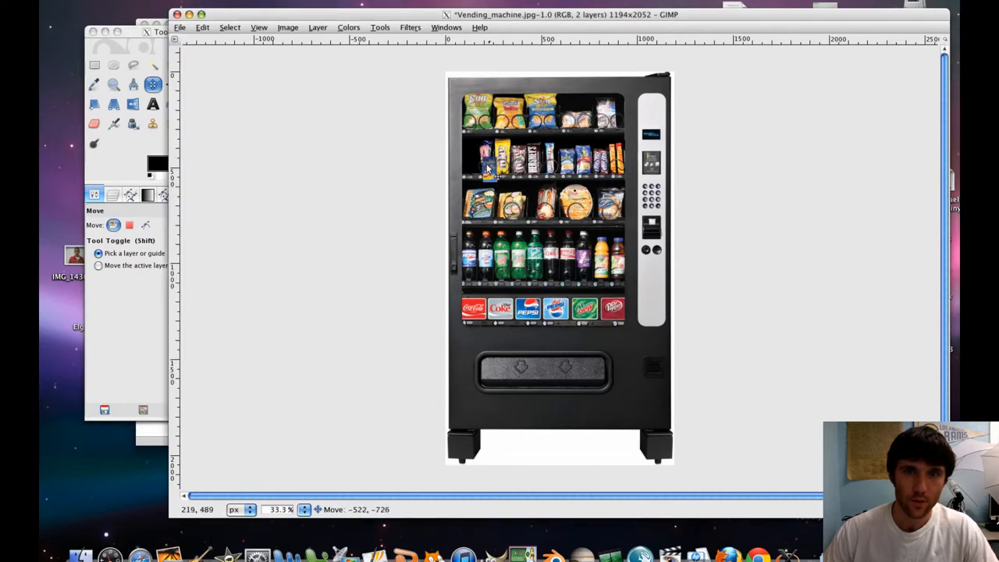
mouse_move(480, 164)
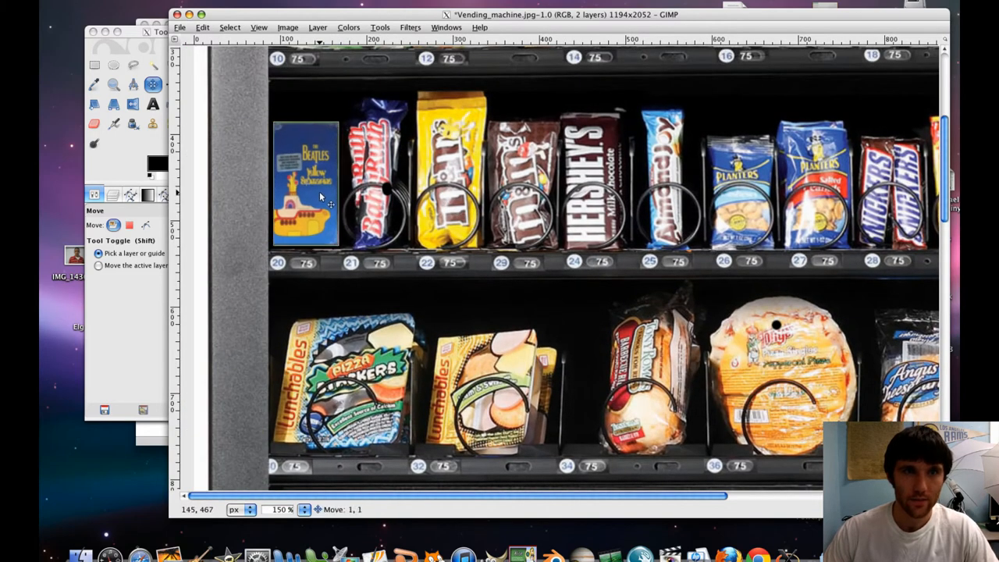
Drop the DVD layer into slot 20 beside the Baby Ruth bar.
left_click(305, 188)
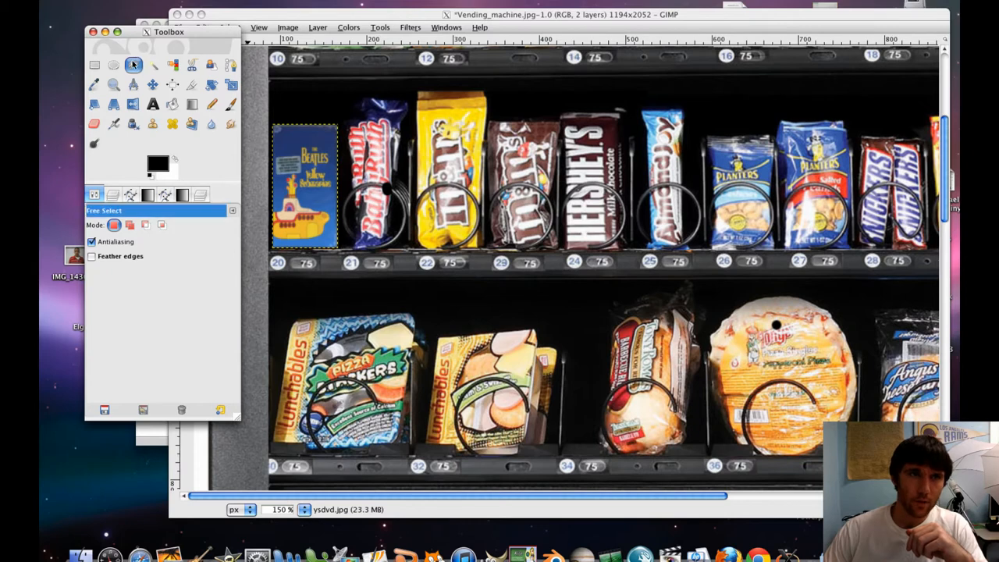
Turn on Free Select's Feather edges with a 2.5 radius.
left_click(92, 256)
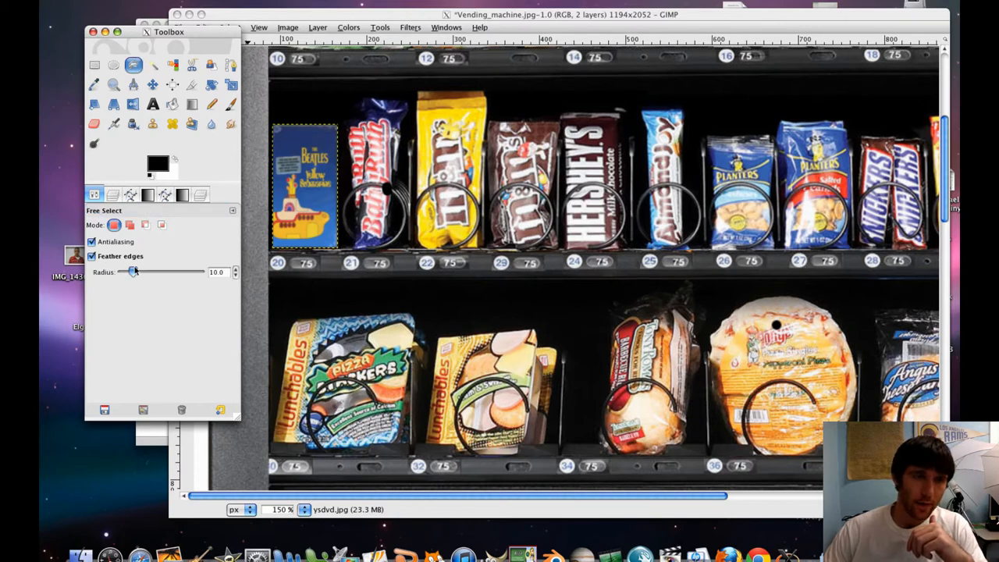
left_click_drag(133, 272, 128, 272)
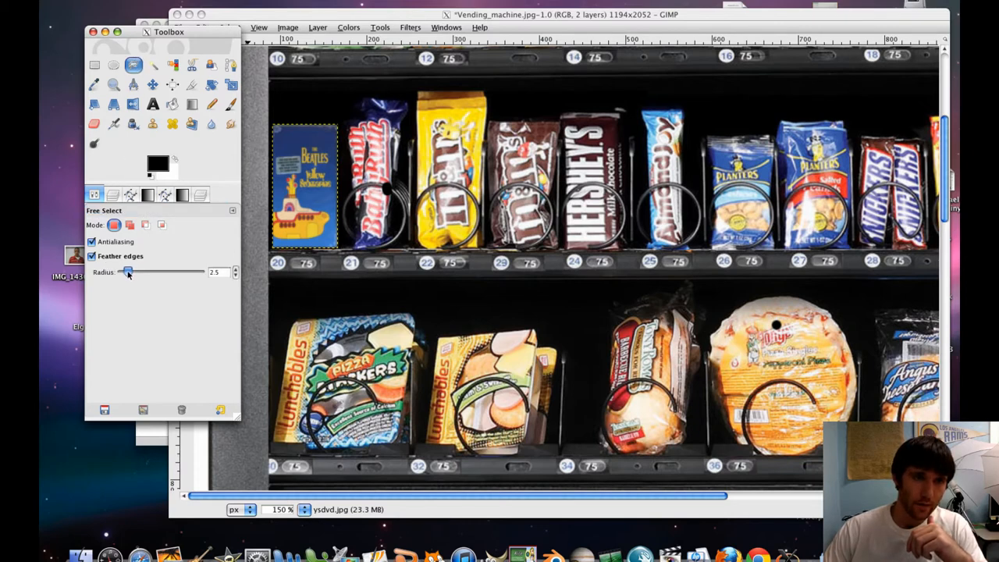
left_click_drag(129, 272, 127, 271)
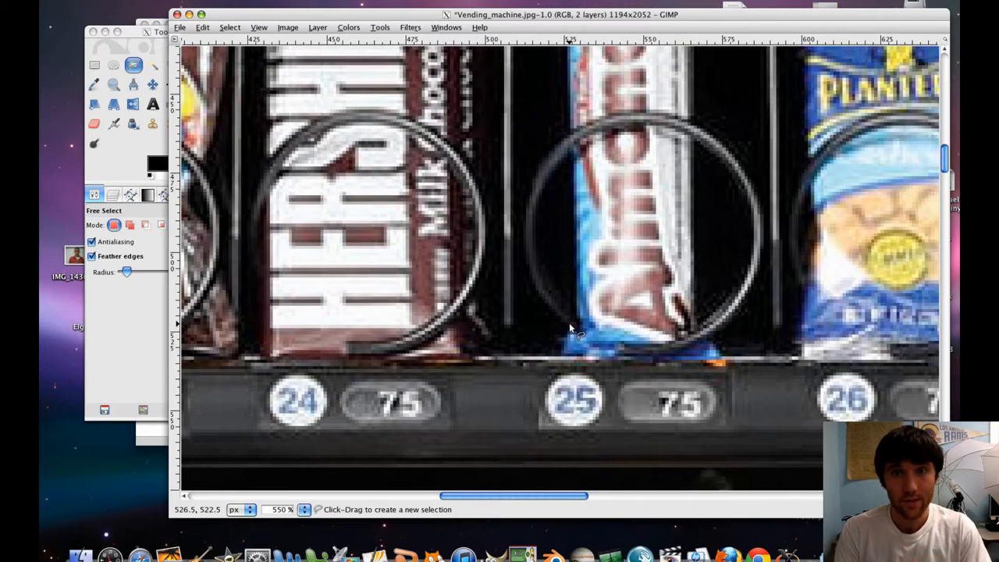
mouse_move(578, 342)
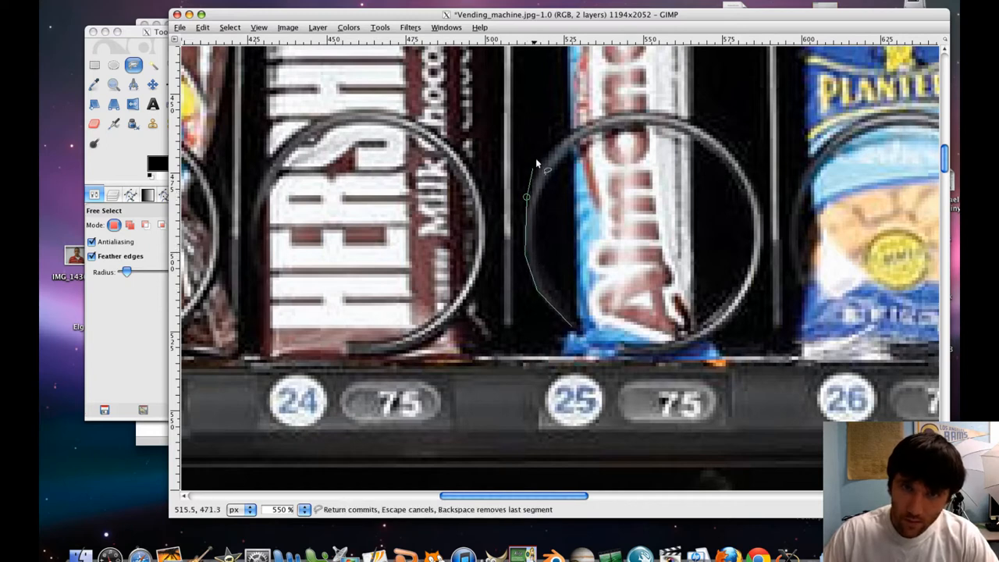
mouse_move(529, 205)
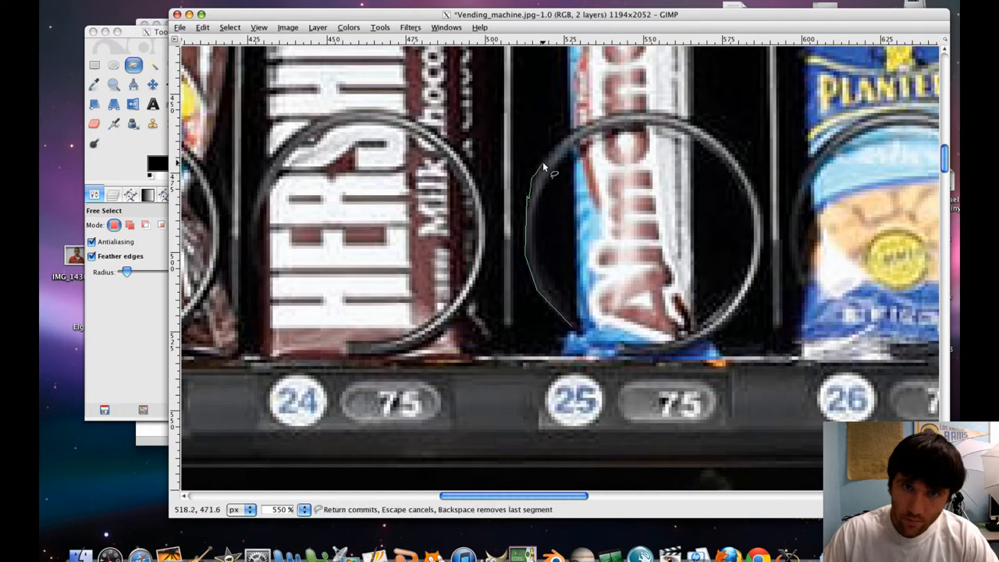
Trace a closed freehand outline around the slot 25 spiral coil at 550% zoom.
left_click(604, 120)
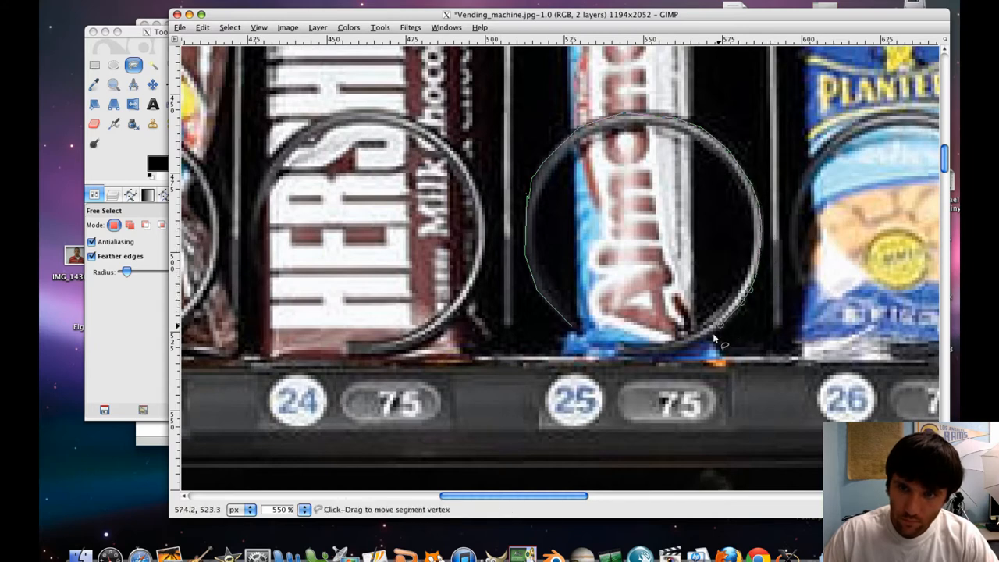
left_click(655, 359)
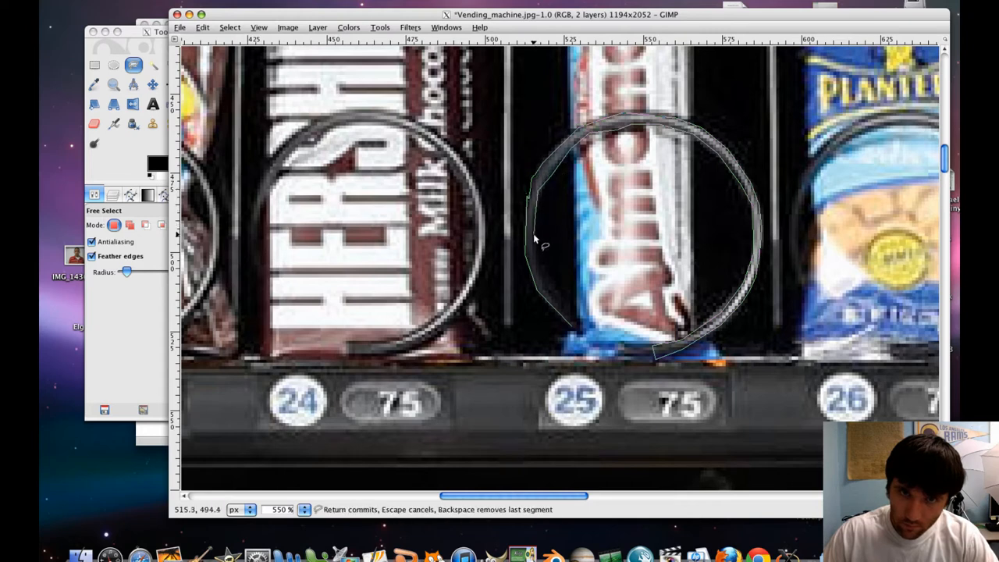
left_click(570, 326)
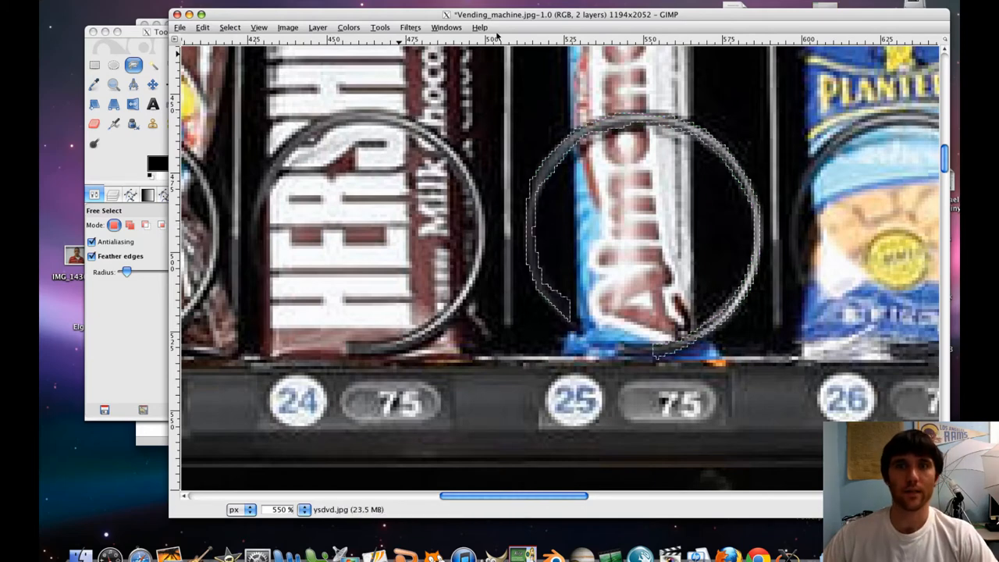
left_click(303, 508)
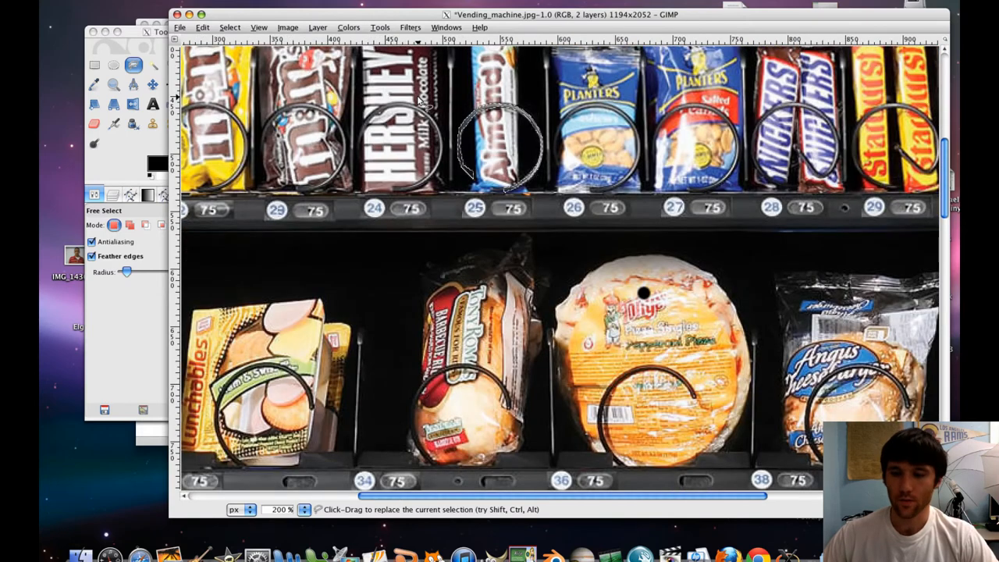
Zoom out to 100% and show the Layers dialog with ysdvd.jpg above Background.
left_click(202, 26)
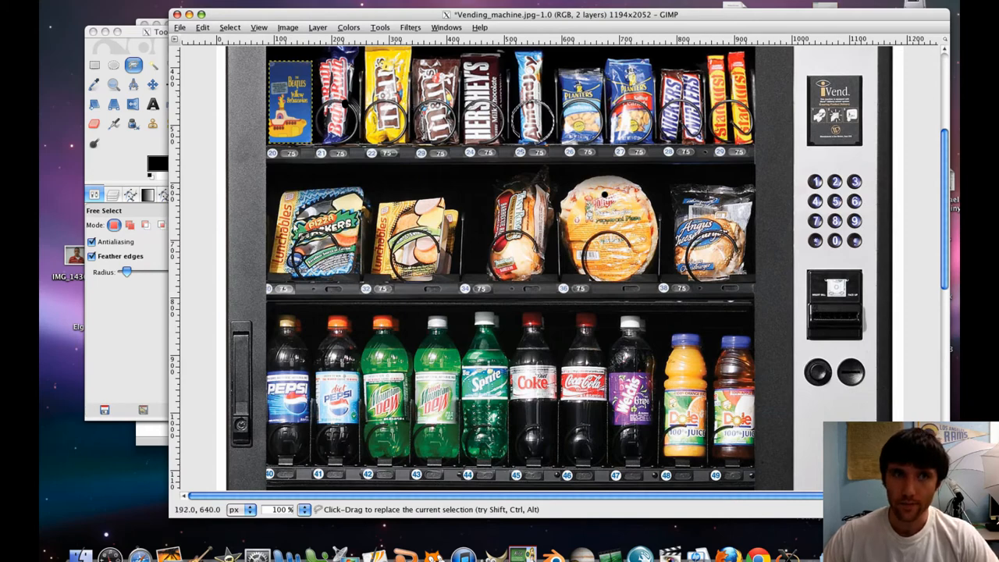
left_click(114, 194)
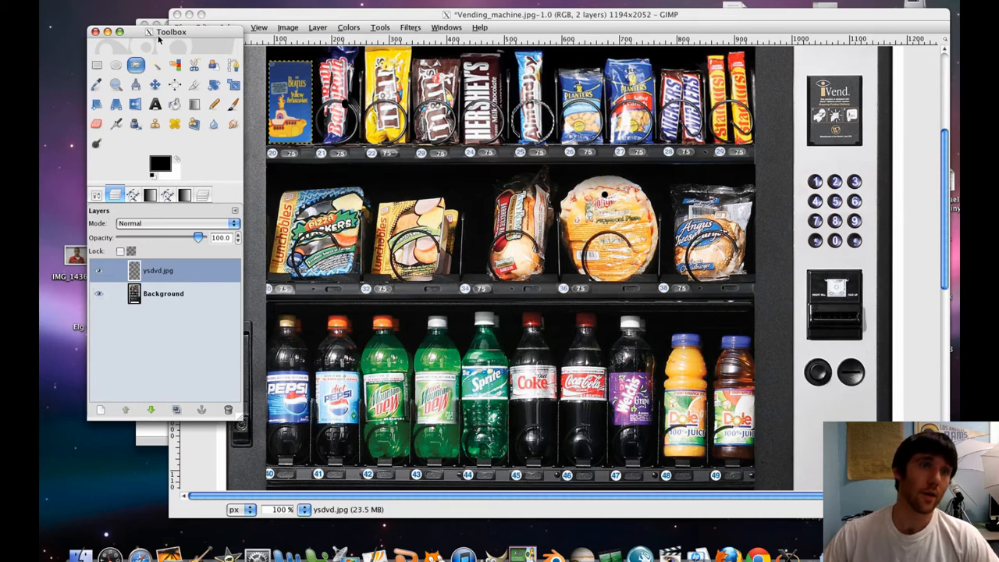
Make the Background layer active and copy the traced slot 25 coil area.
left_click_drag(172, 32, 205, 28)
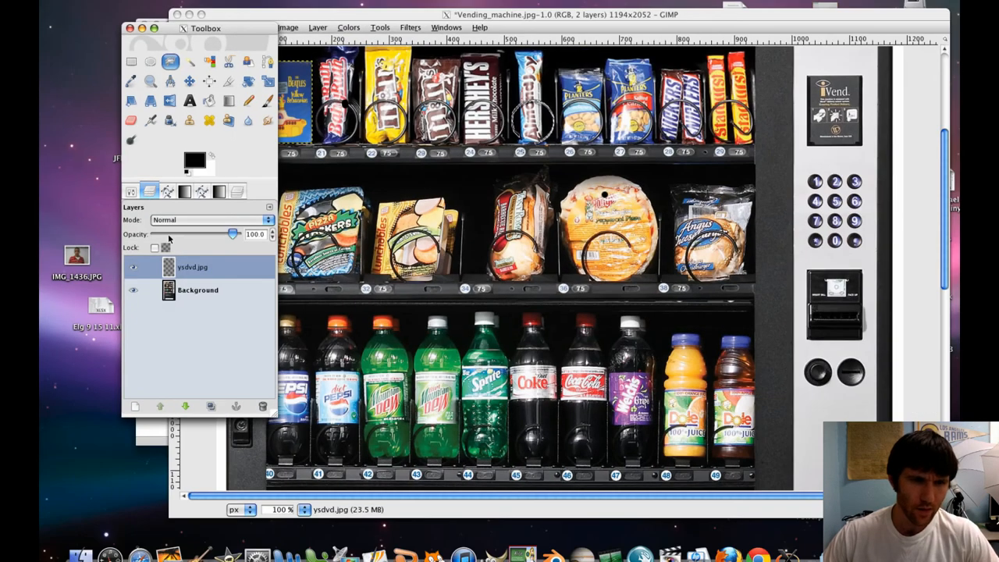
left_click(198, 289)
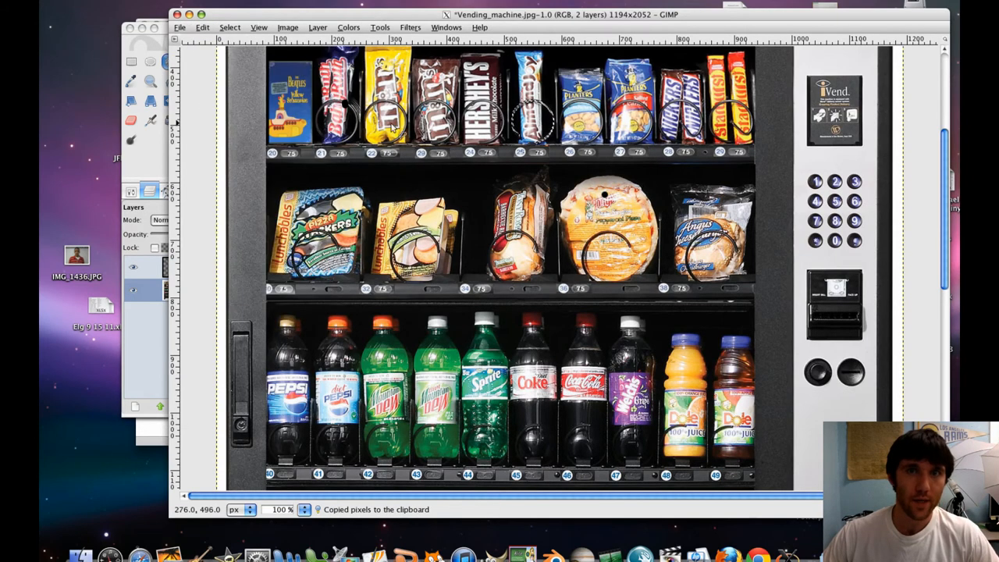
Paste the copied spiral as a Clipboard layer and drag it toward the DVD.
left_click(202, 28)
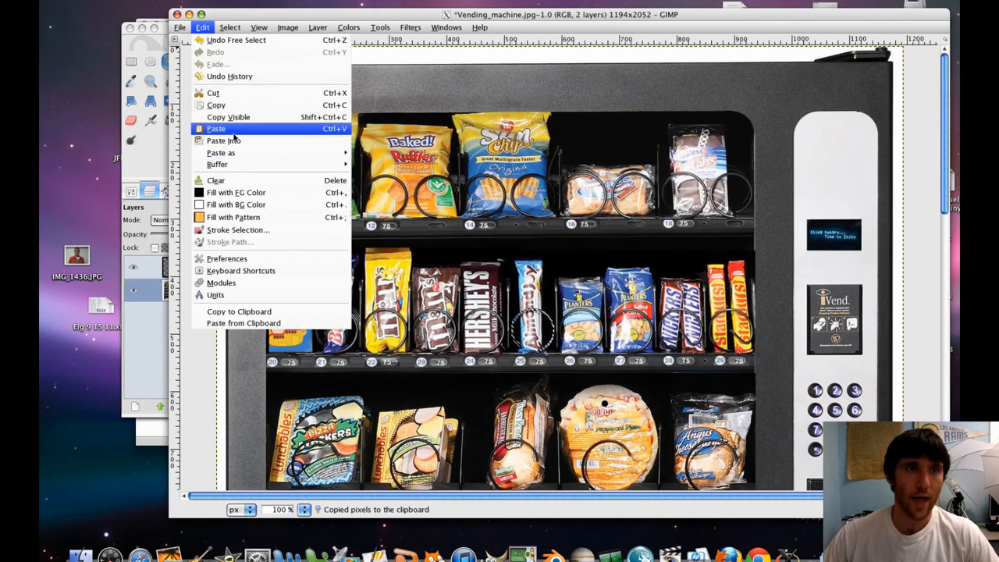
left_click(216, 128)
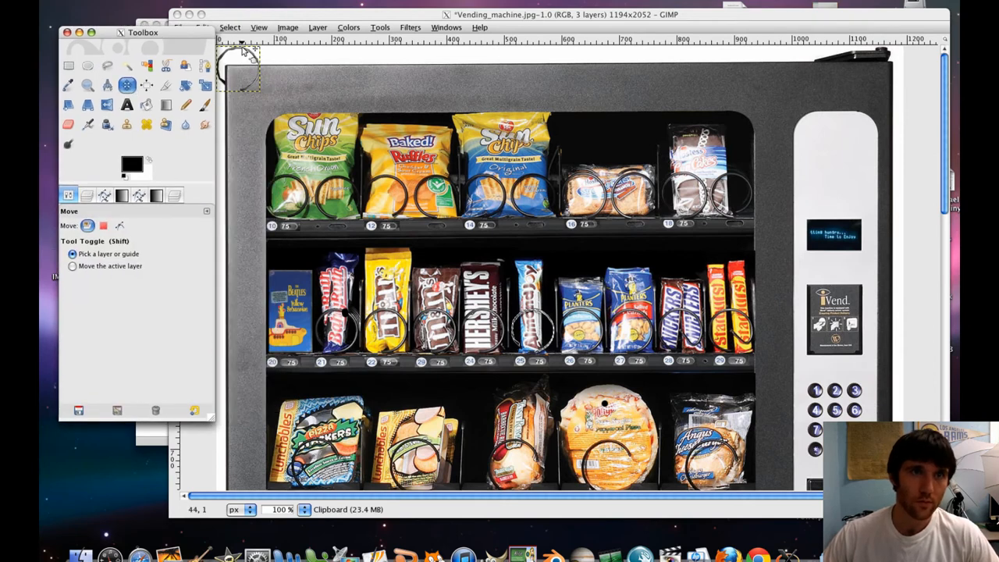
left_click_drag(242, 66, 344, 242)
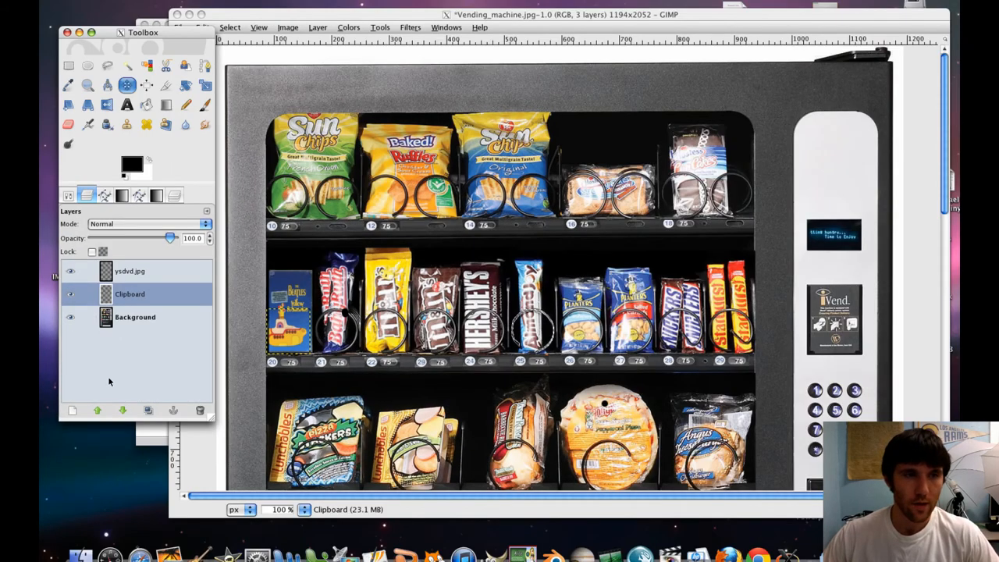
mouse_move(111, 352)
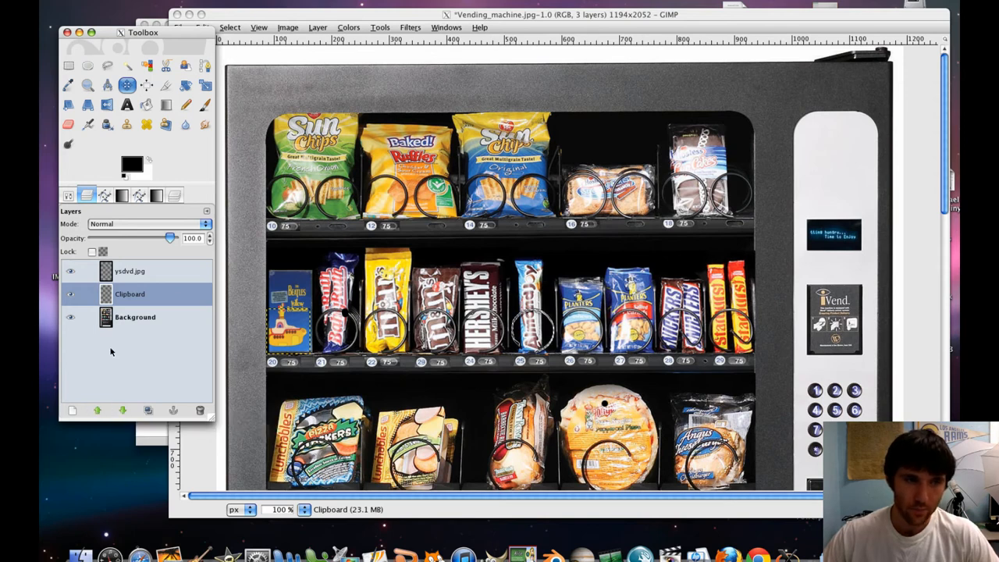
Raise the Clipboard spiral layer above the ysdvd.jpg DVD layer.
left_click(130, 294)
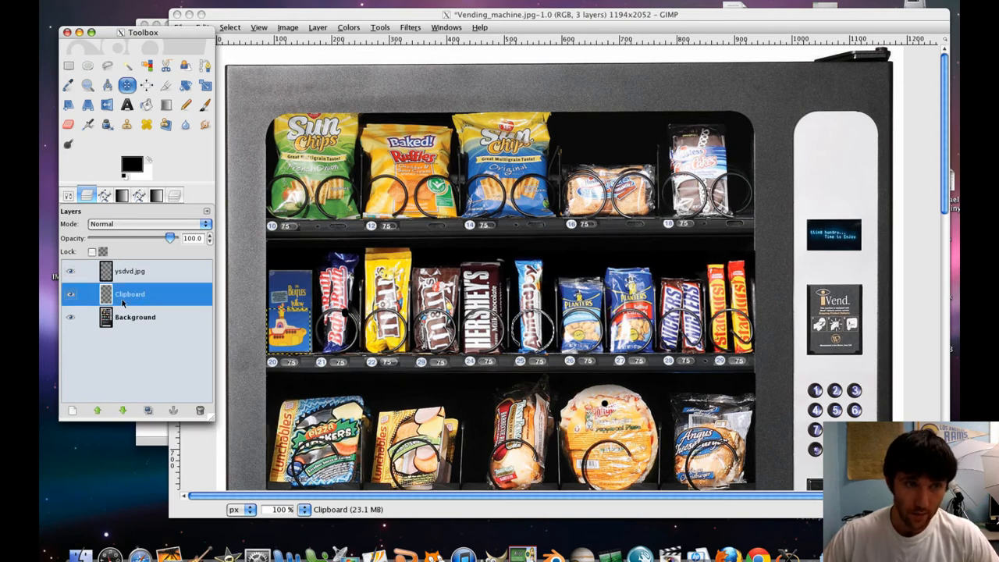
mouse_move(96, 410)
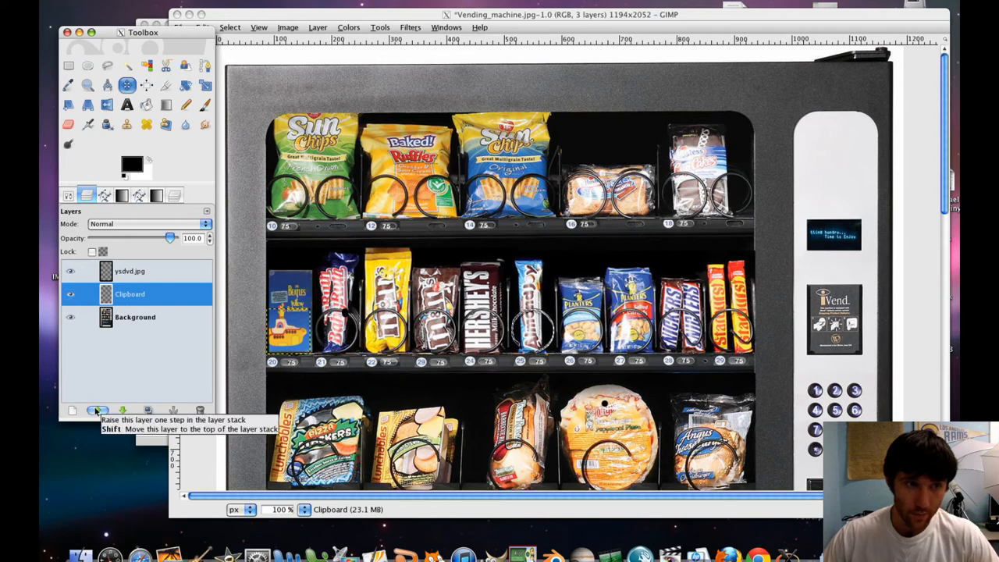
left_click(96, 412)
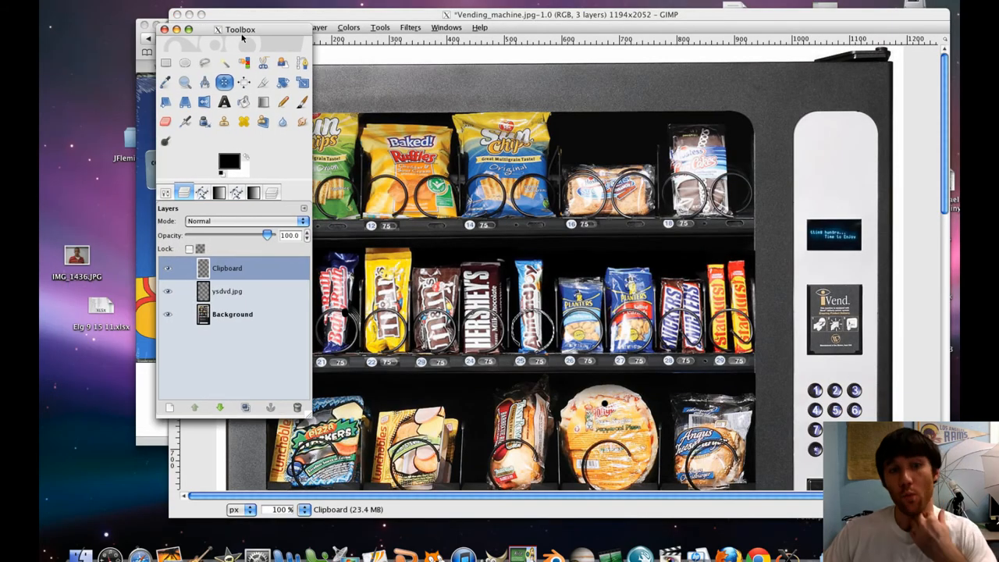
mouse_move(236, 41)
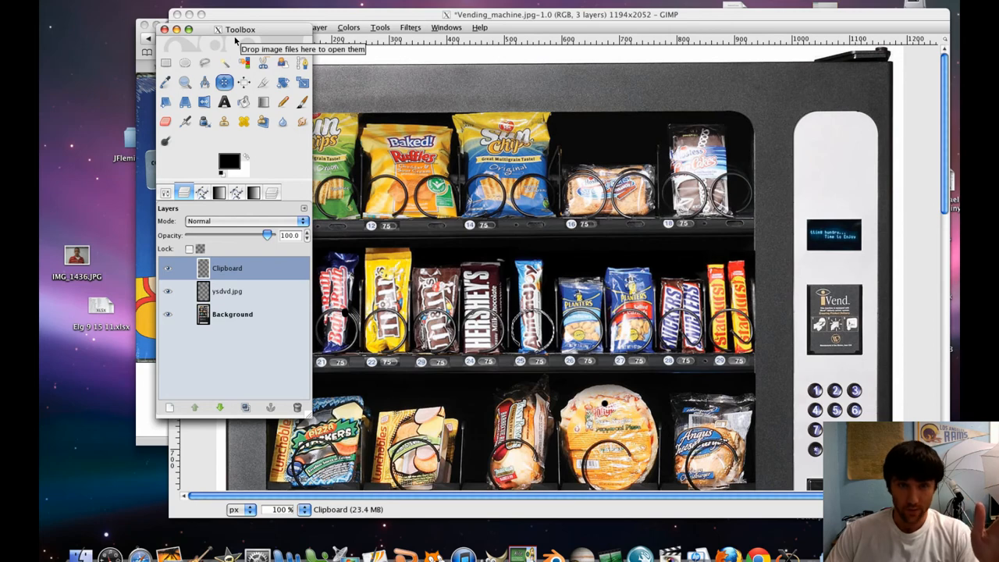
mouse_move(262, 26)
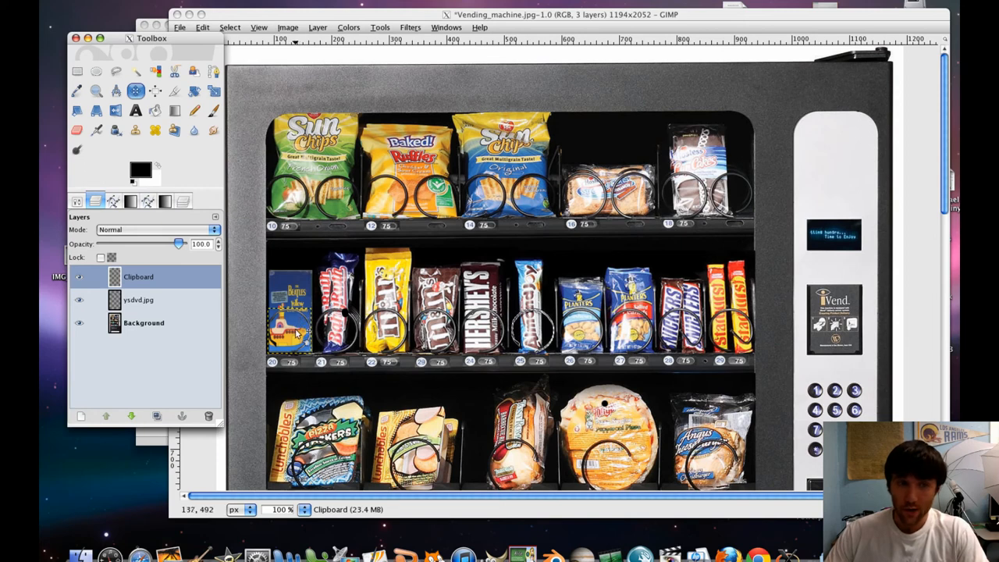
Duplicate the Clipboard layer into Clipboard copy, then reselect the original Clipboard layer.
left_click(138, 276)
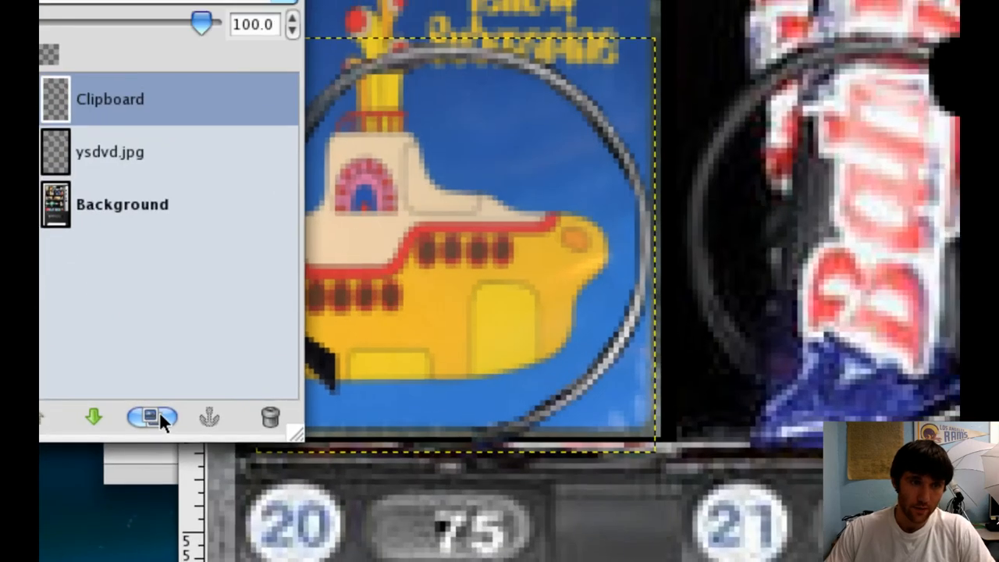
left_click(148, 416)
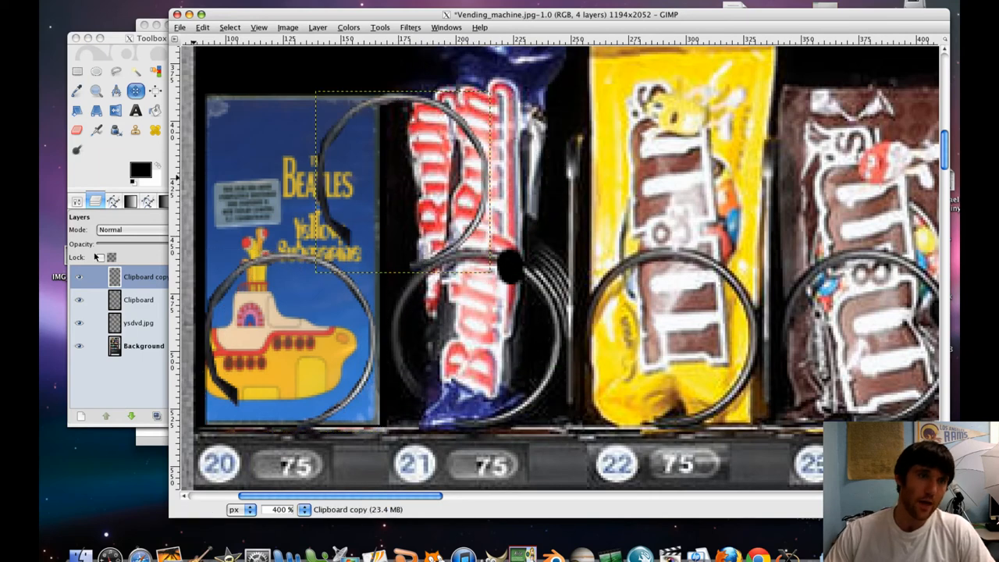
left_click(138, 300)
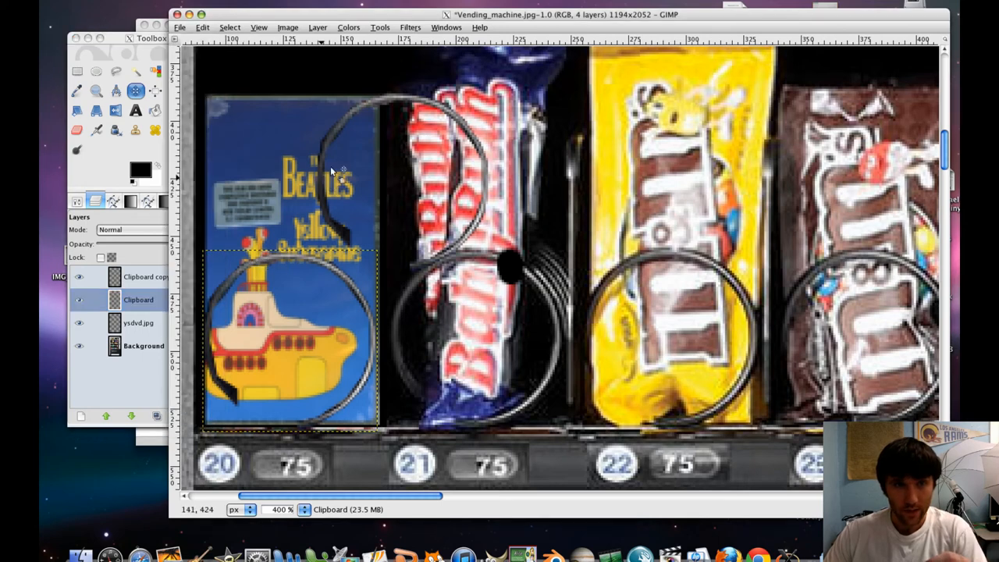
left_click(138, 299)
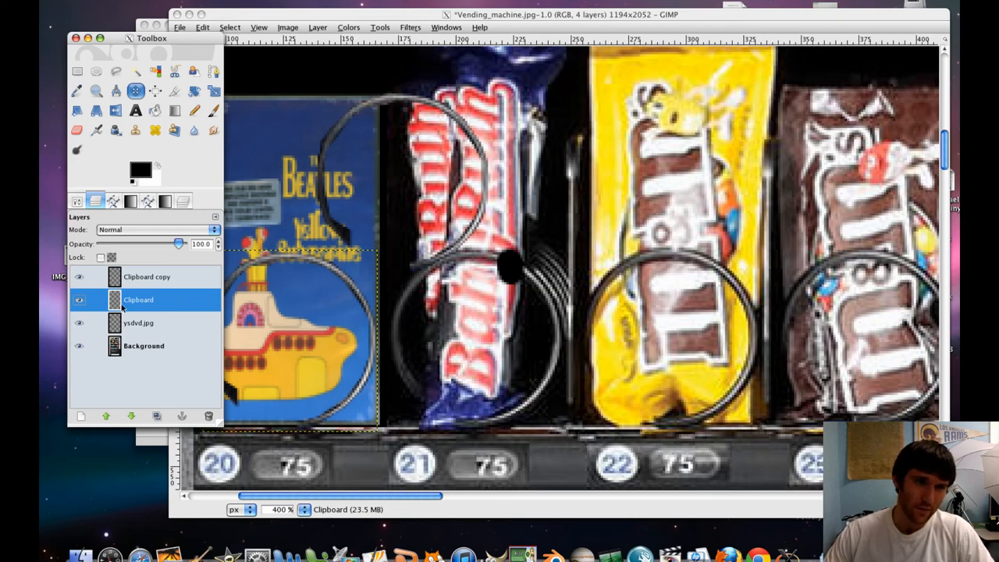
Merge the Clipboard spiral and ysdvd.jpg layers down into Background.
right_click(138, 300)
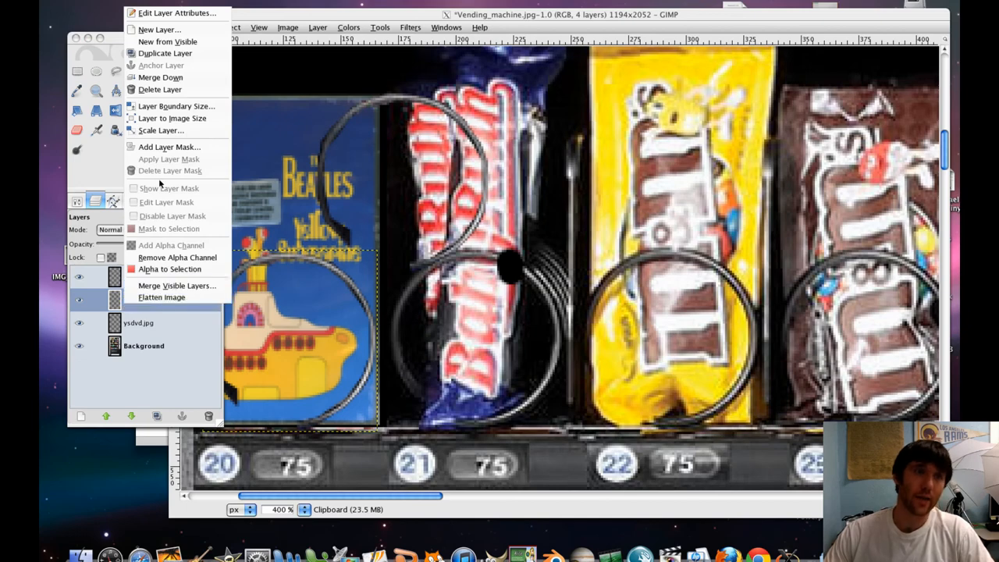
left_click(176, 285)
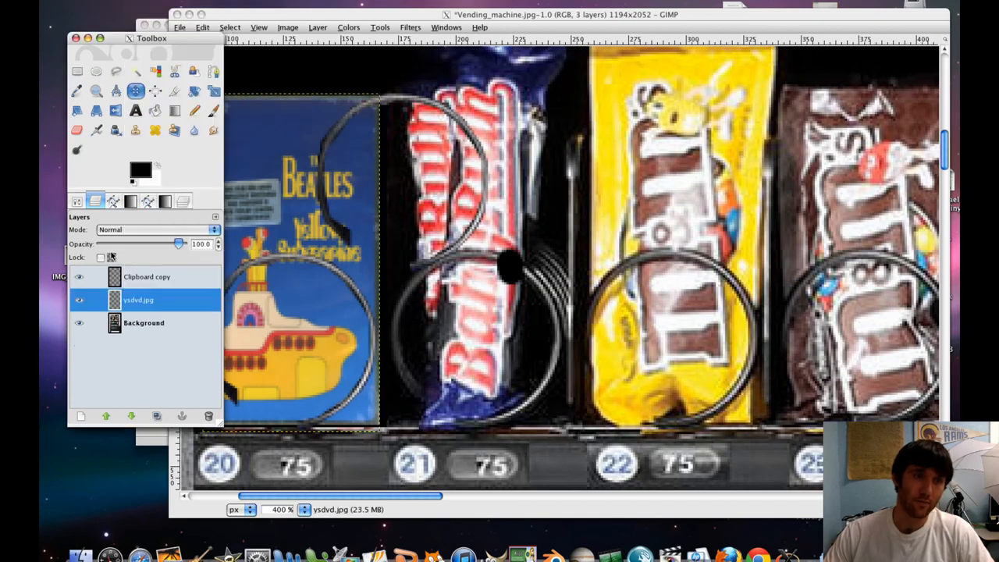
right_click(138, 300)
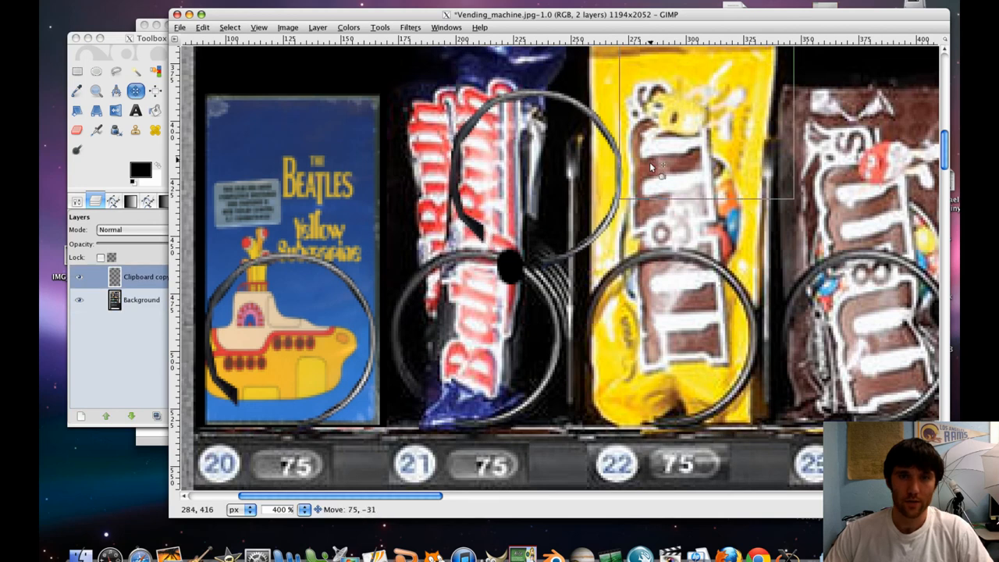
left_click(141, 298)
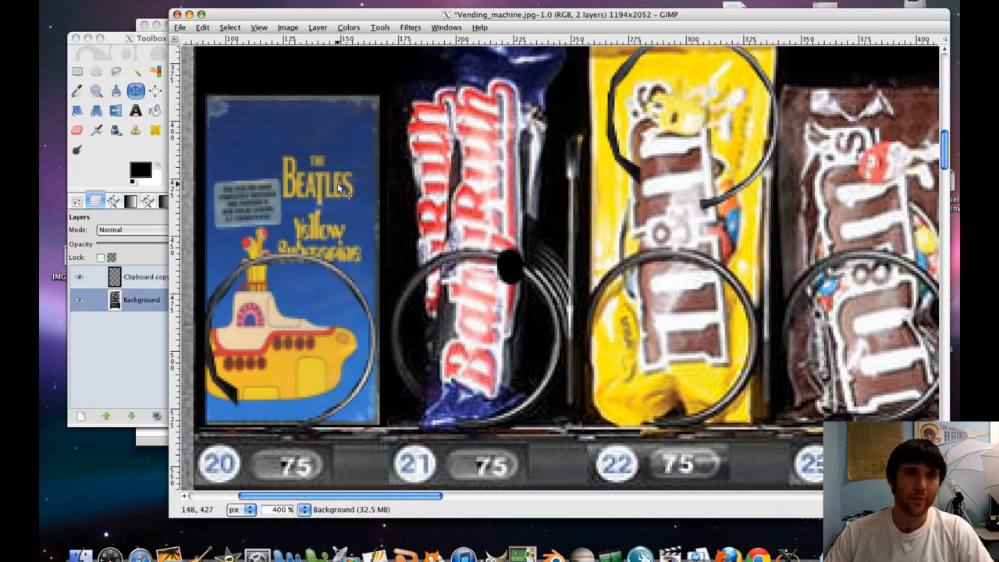
mouse_move(337, 201)
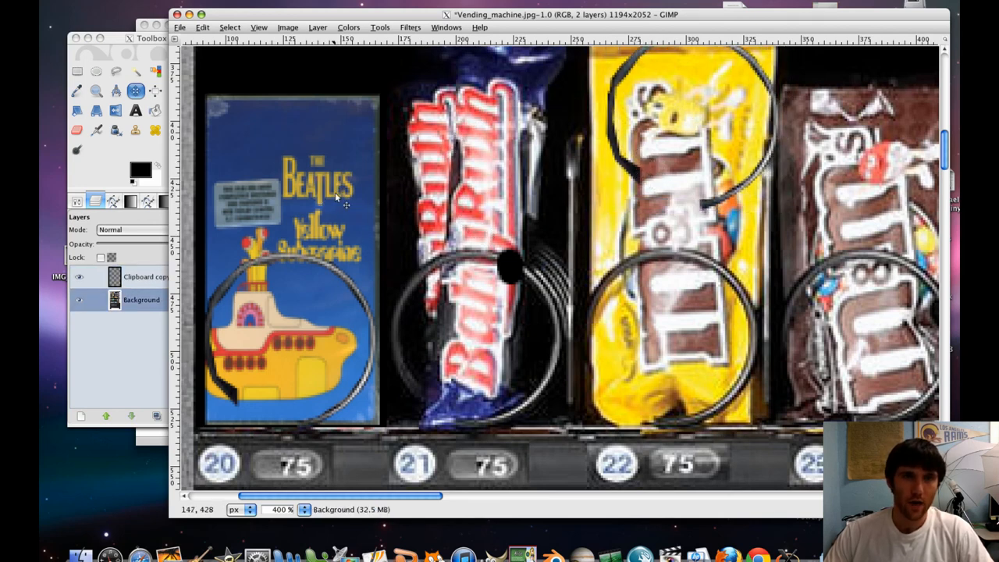
mouse_move(316, 228)
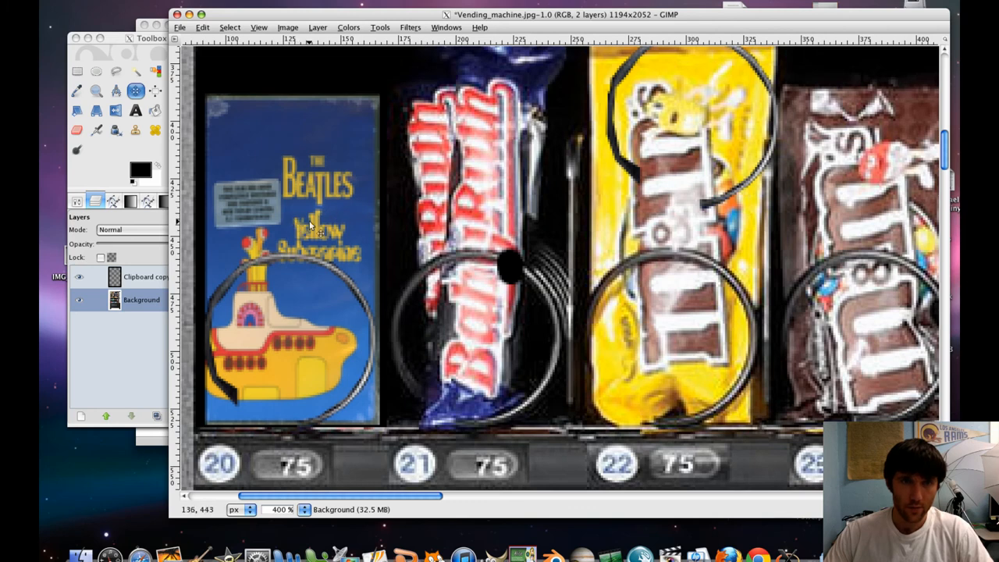
mouse_move(303, 261)
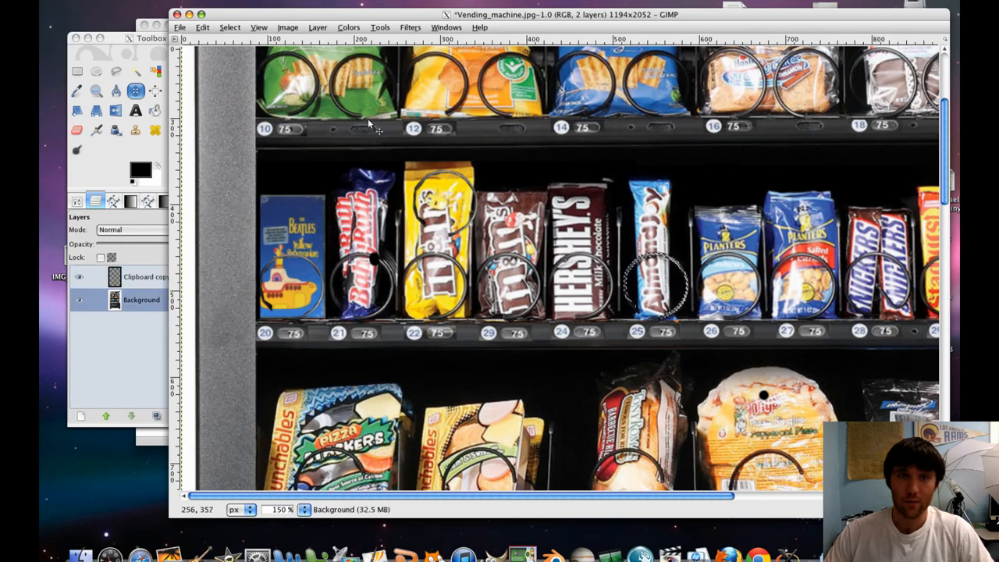
mouse_move(437, 238)
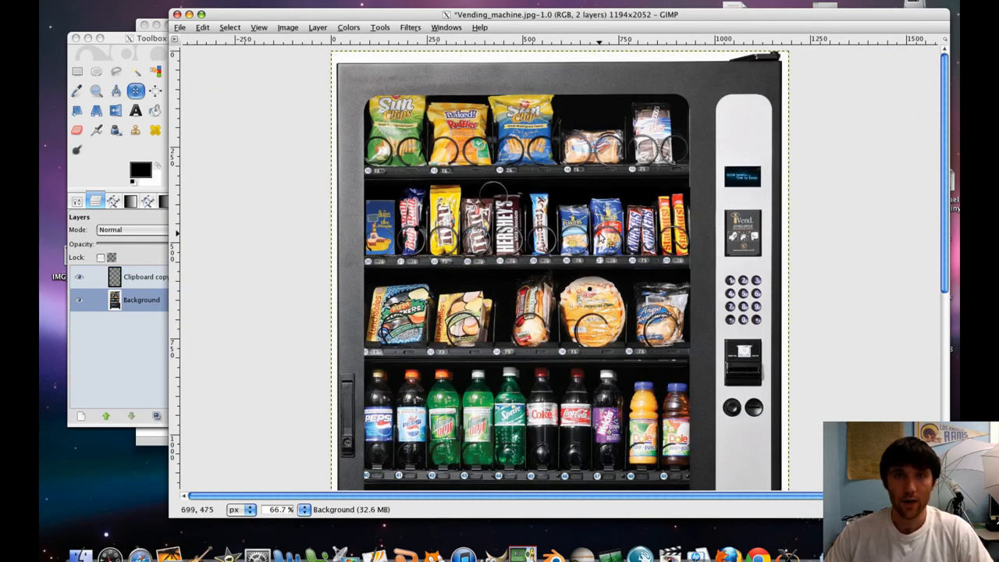
mouse_move(375, 183)
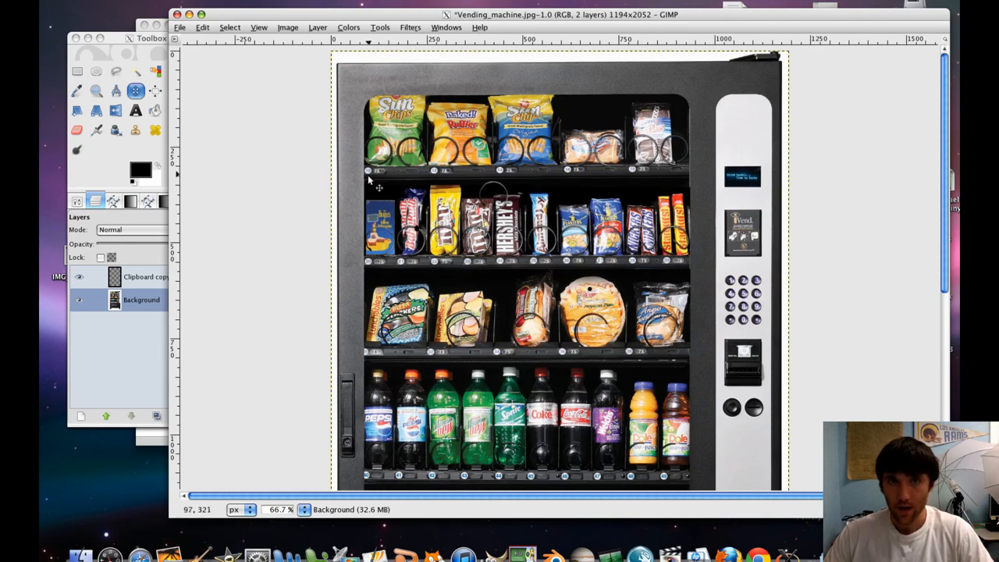
mouse_move(375, 187)
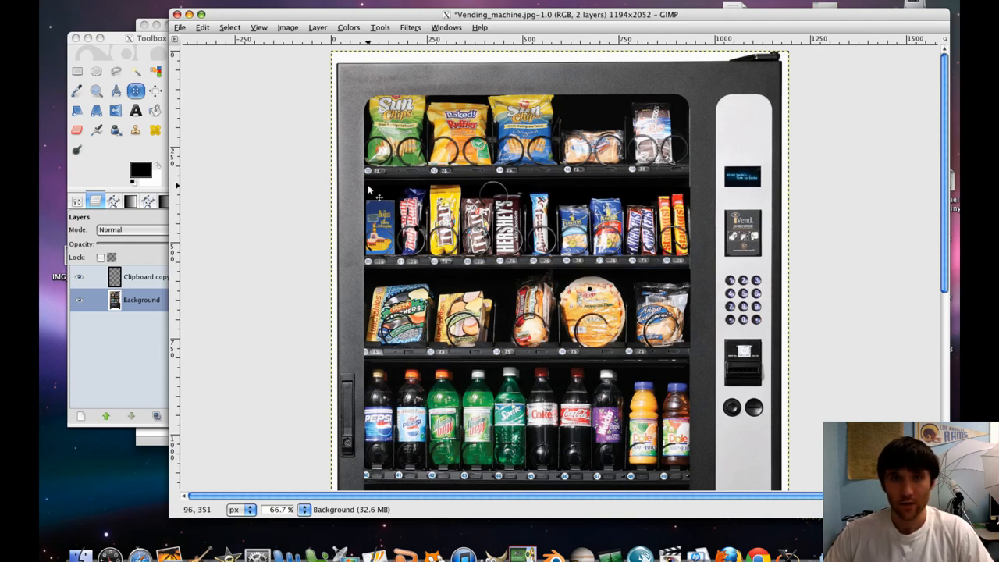
mouse_move(486, 127)
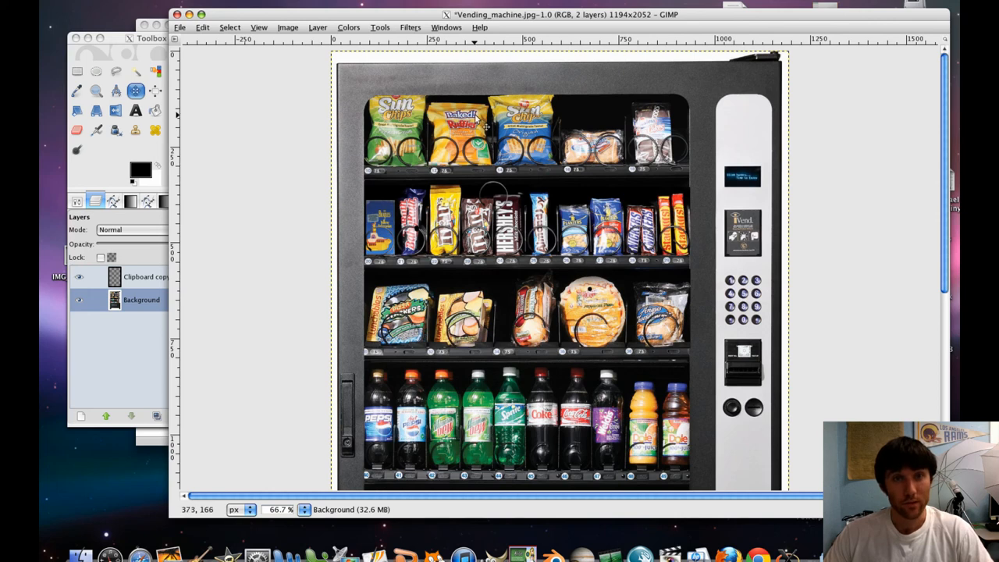
mouse_move(482, 125)
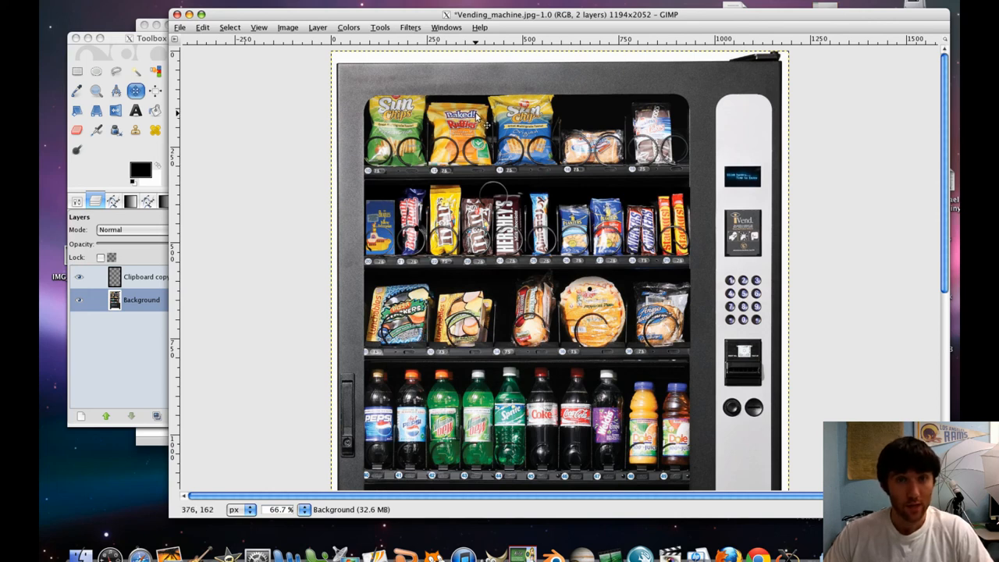